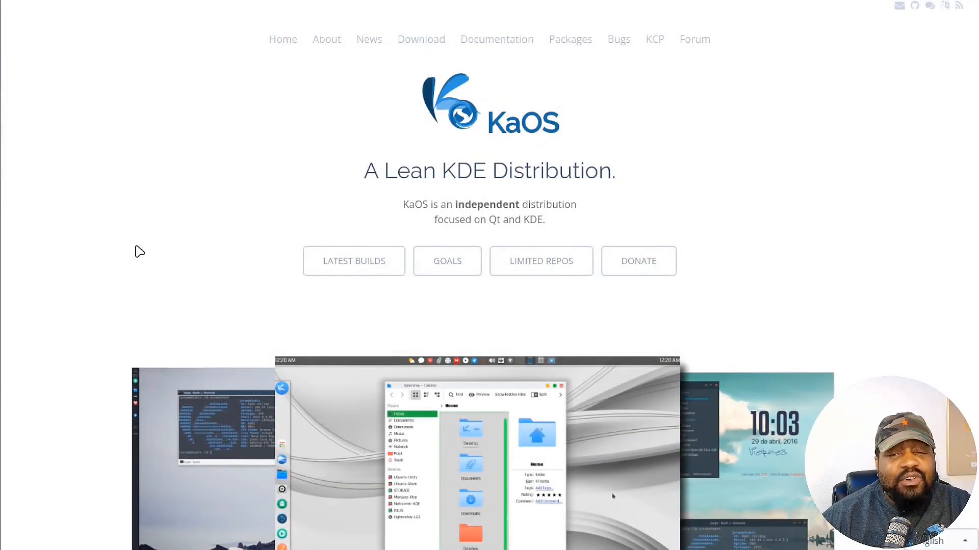
mouse_move(244, 231)
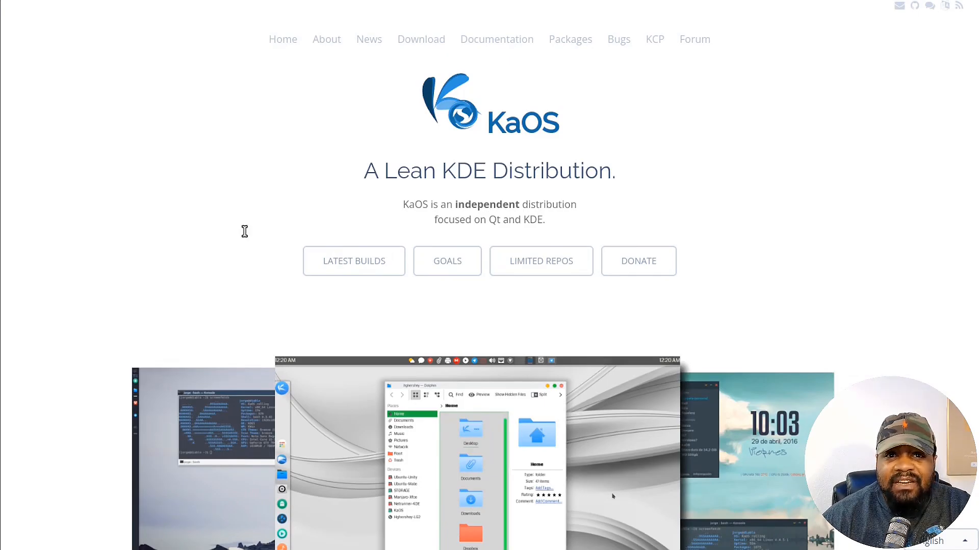
mouse_move(228, 178)
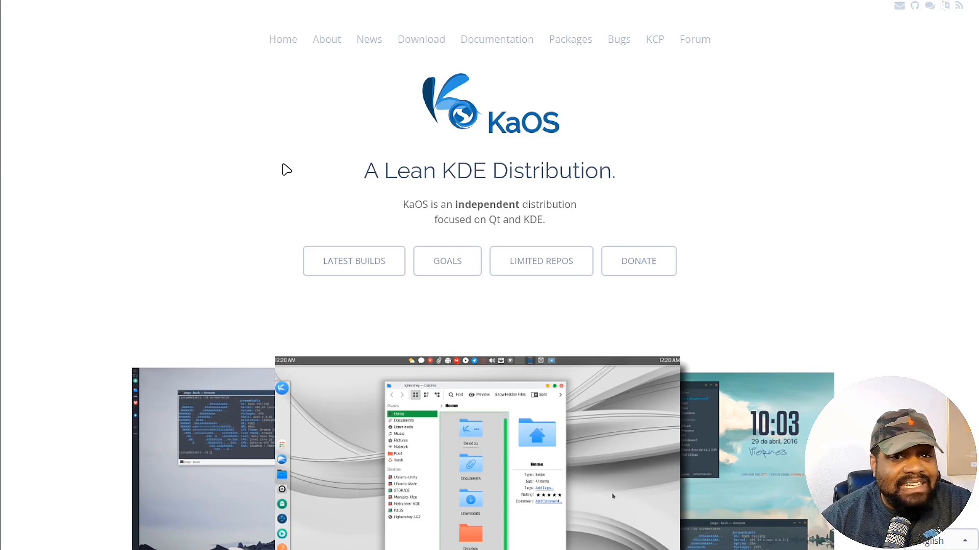
mouse_move(823, 279)
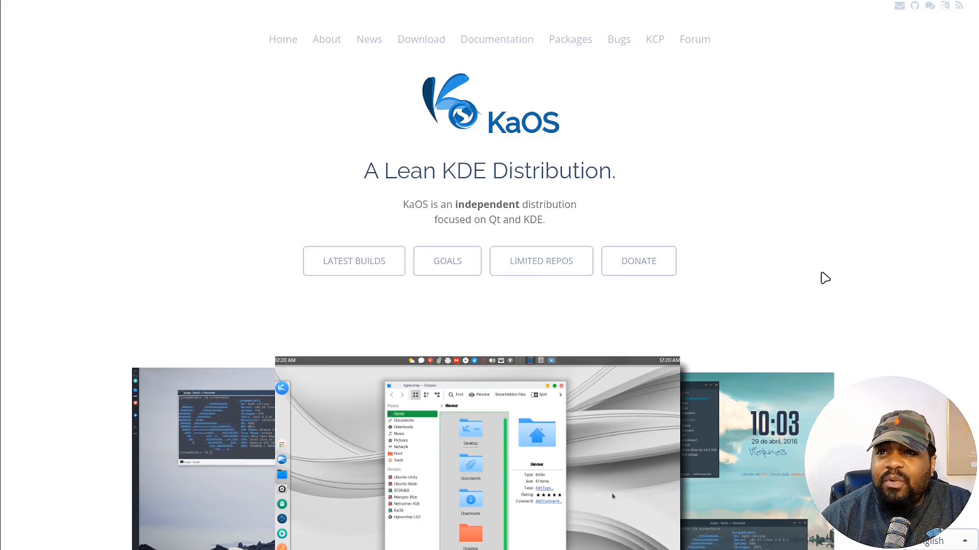
mouse_move(369, 39)
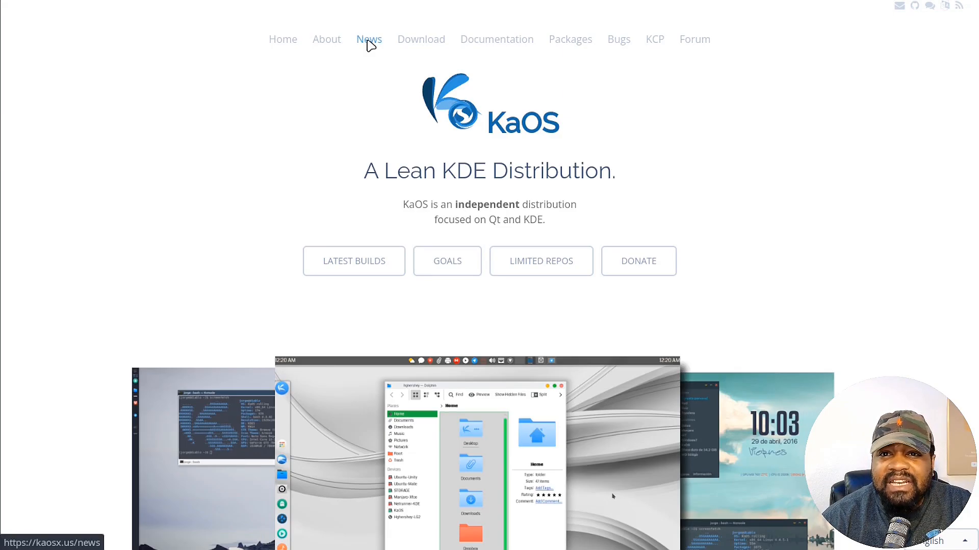
- Go from the KaOS News page to the KaOS 2024.09 ISO Download page
click(368, 39)
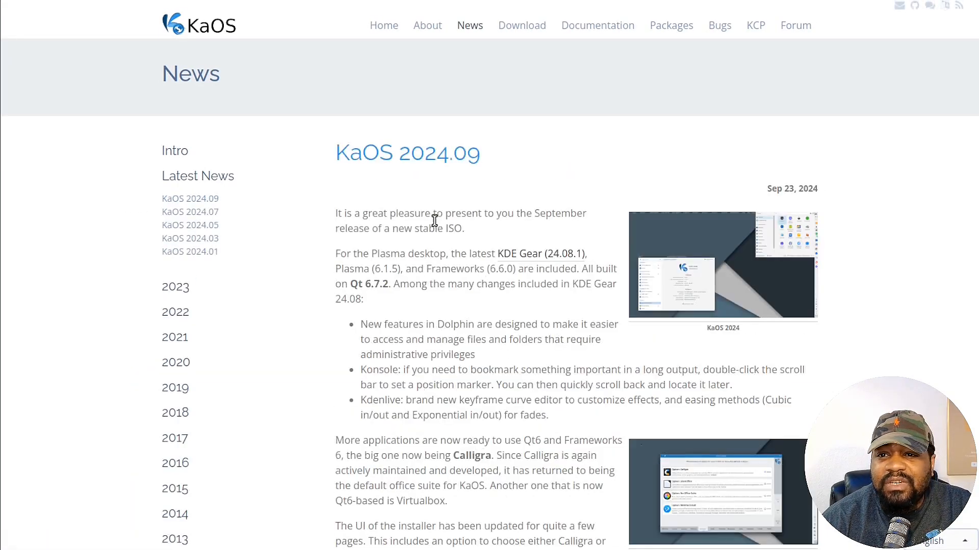
scroll(down, 3)
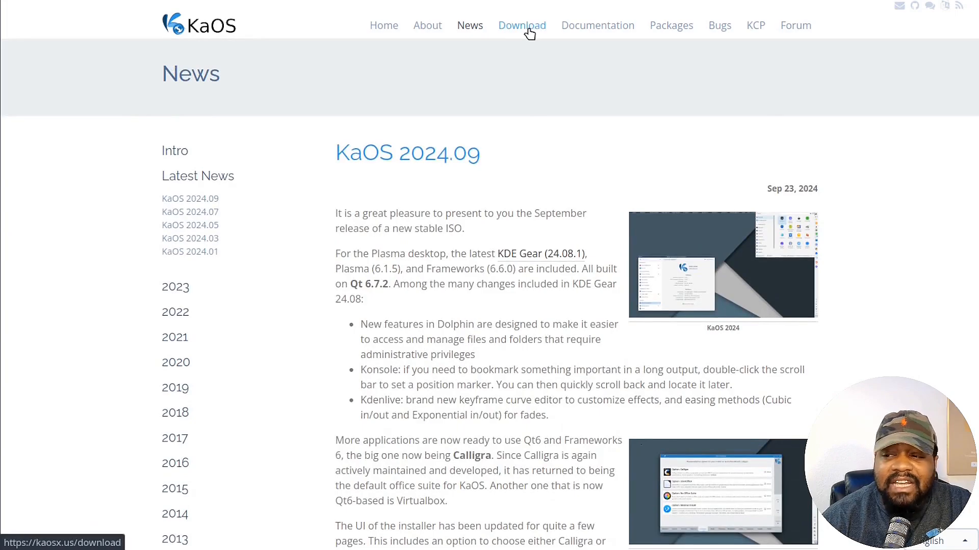
click(521, 25)
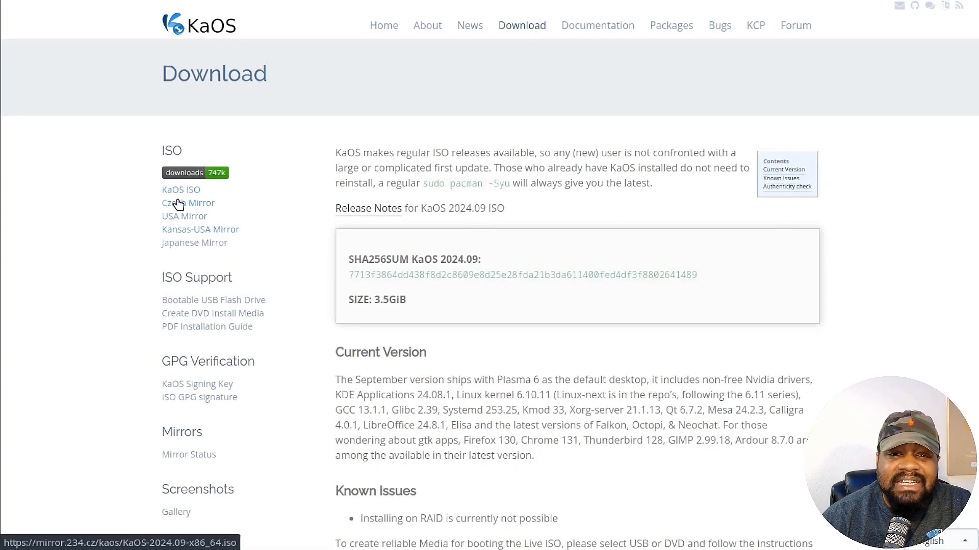
mouse_move(184, 216)
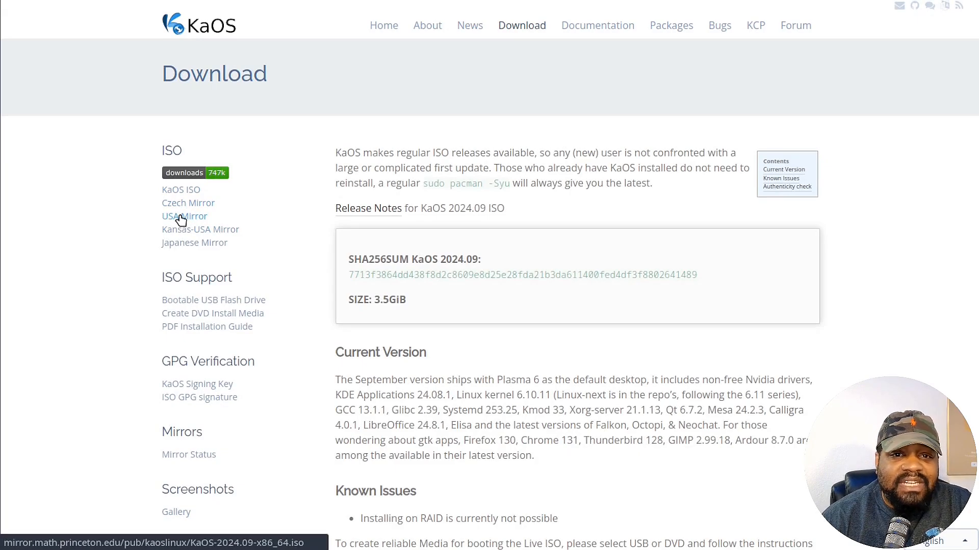
mouse_move(240, 239)
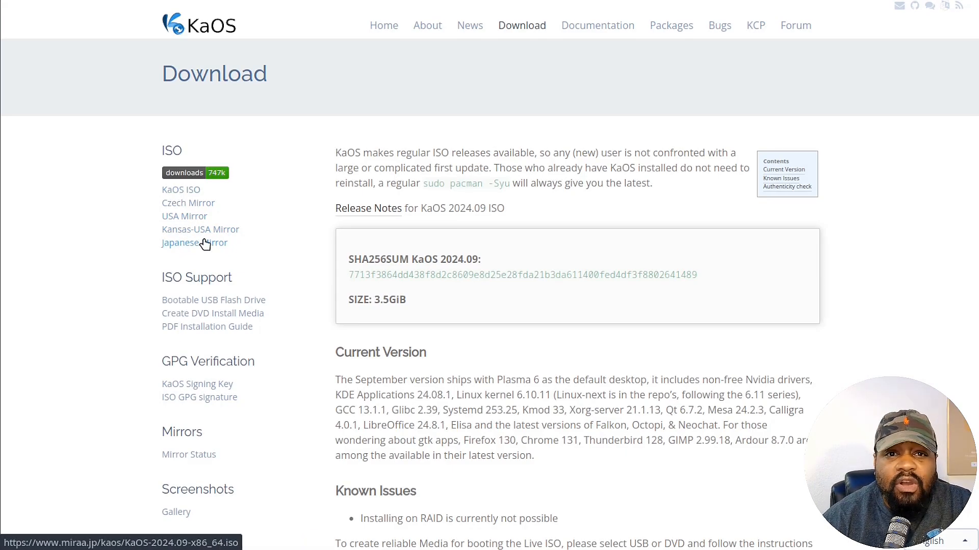
mouse_move(619, 278)
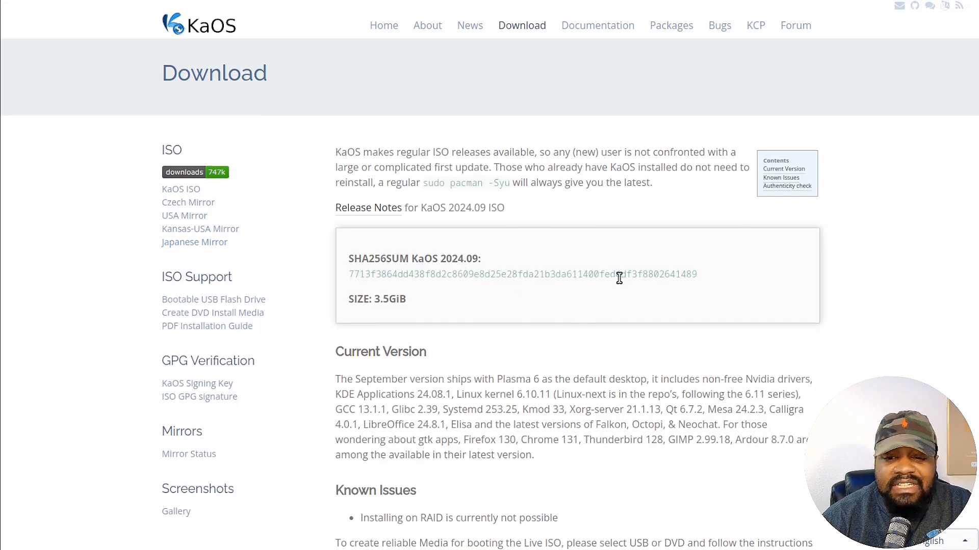
- Review the ISO download details and open the KaOS 2024.09 release notes
scroll(down, 3)
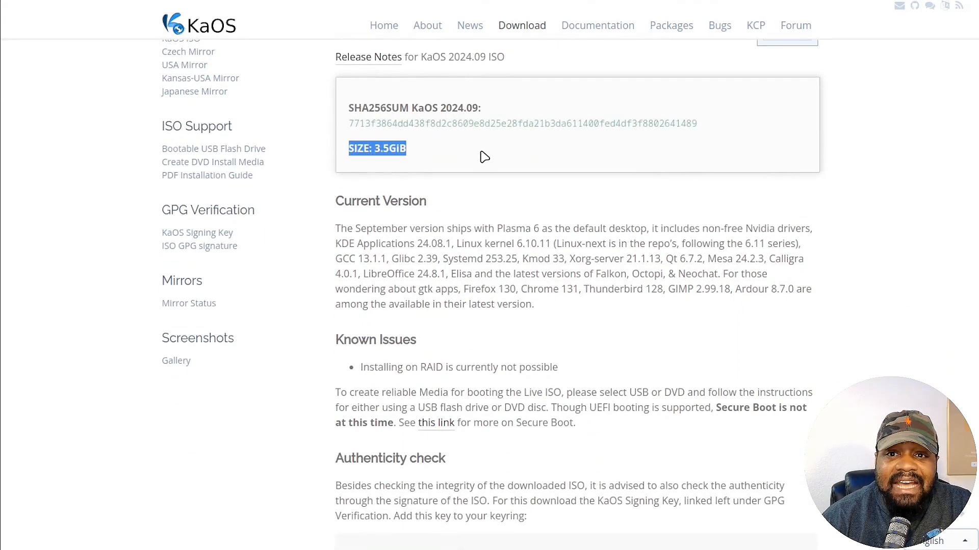
mouse_move(520, 331)
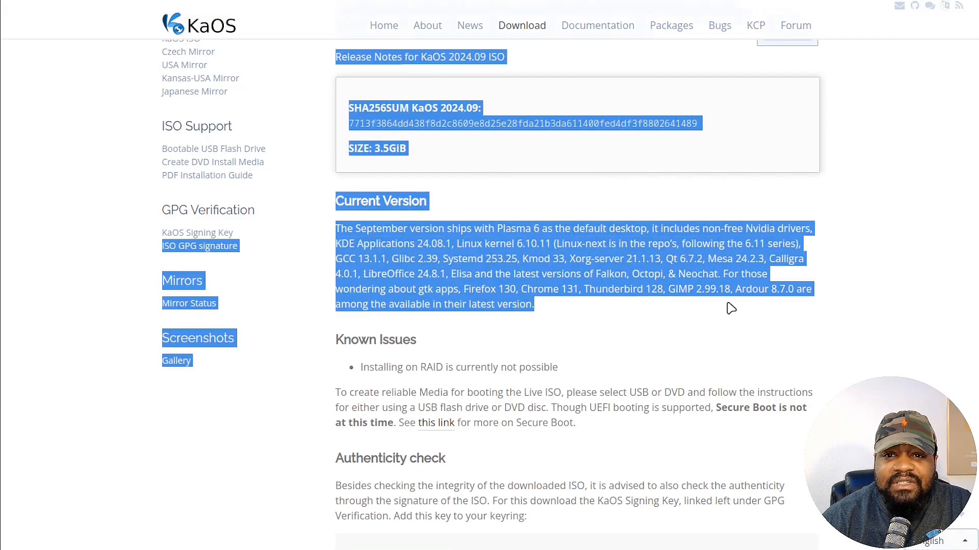
scroll(down, 3)
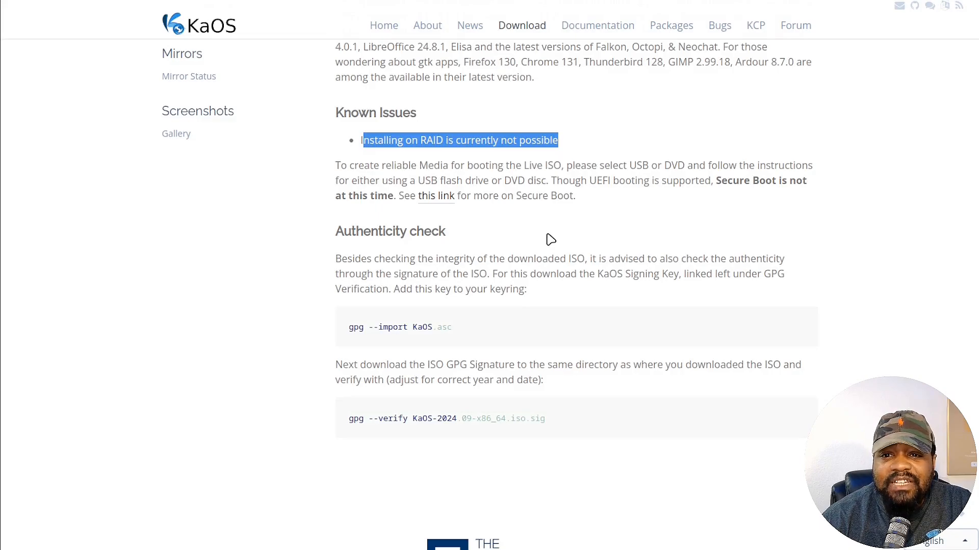
scroll(down, 3)
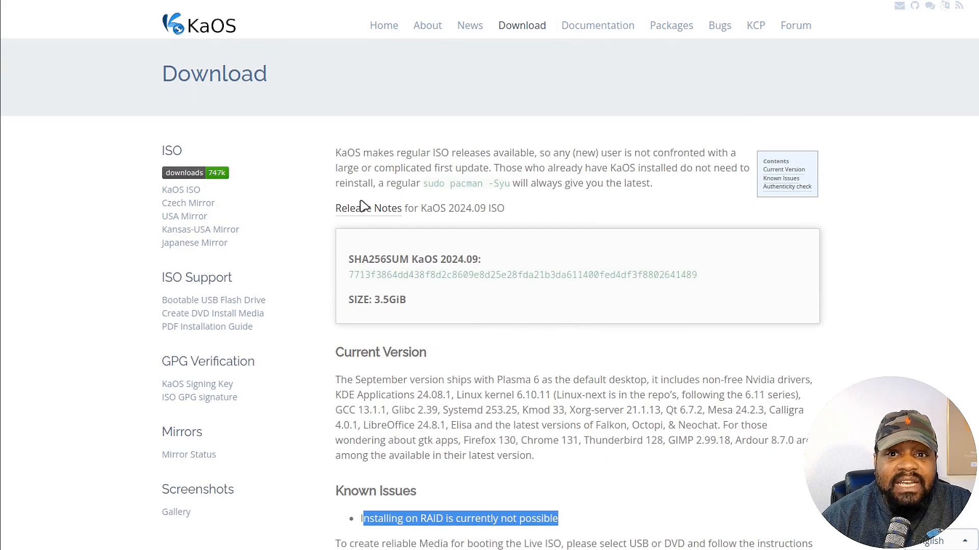
click(368, 208)
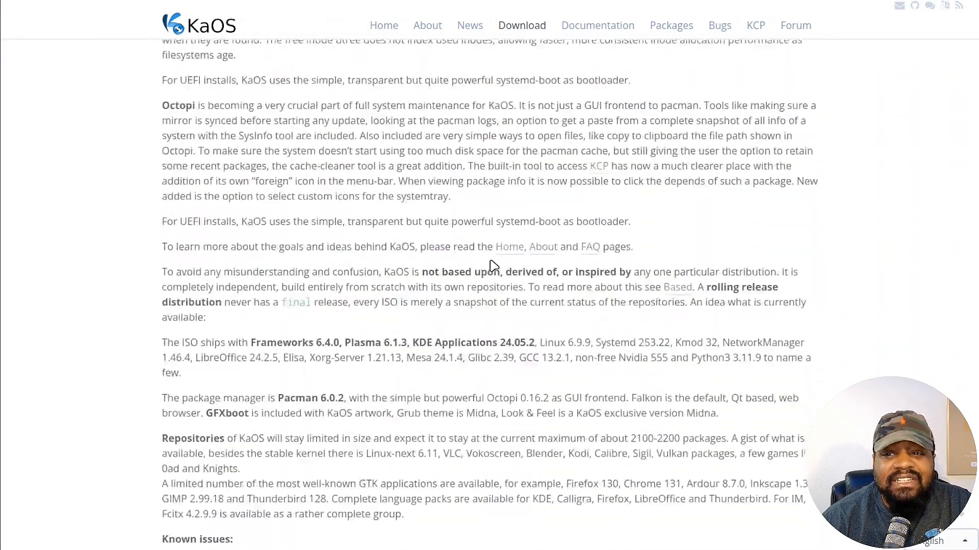
scroll(down, 3)
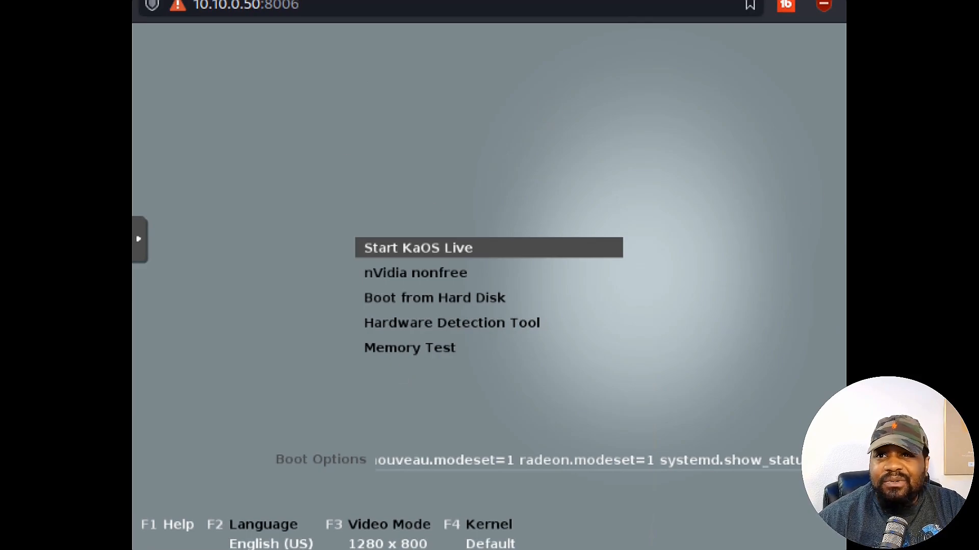
mouse_move(446, 147)
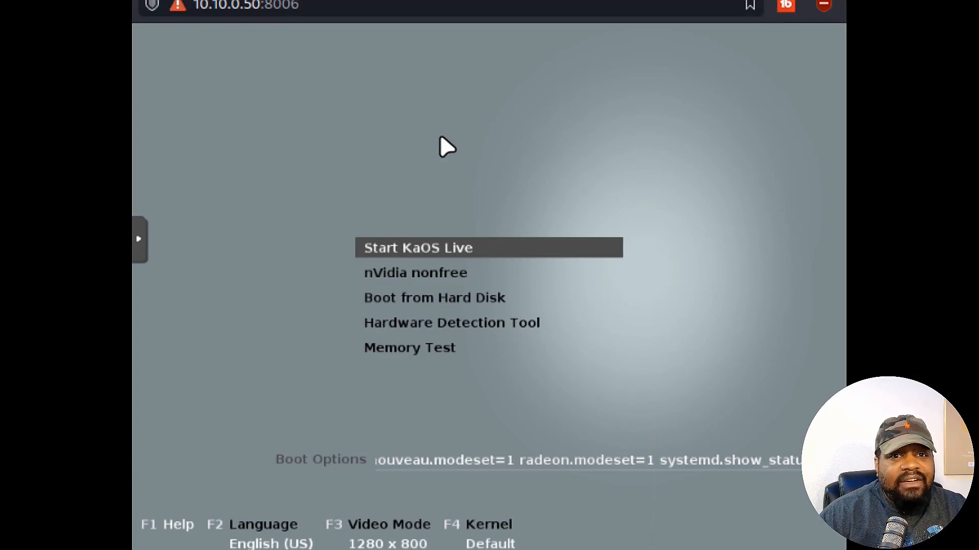
- Browse the boot entries, including nVidia nonfree and boot-from-hard-disk, and their options
key(Down)
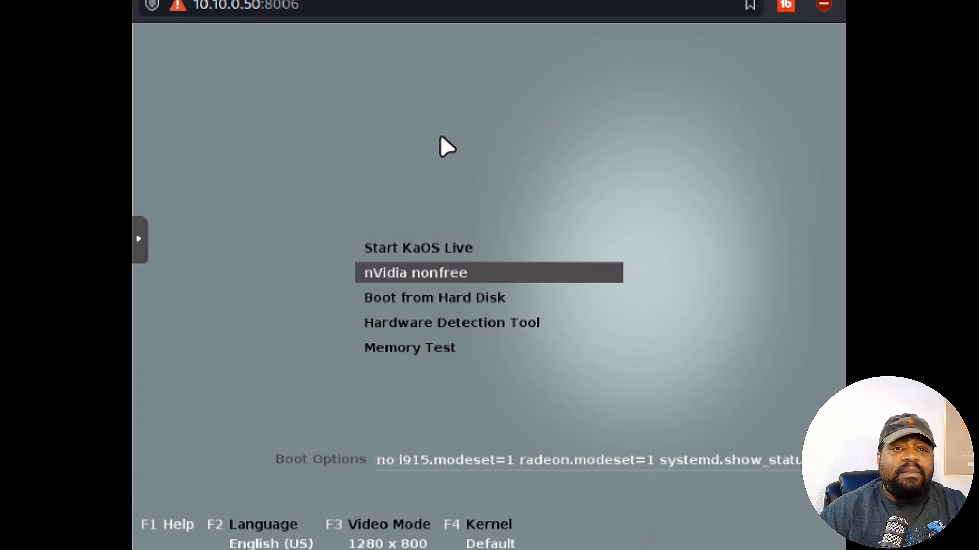
key(Down)
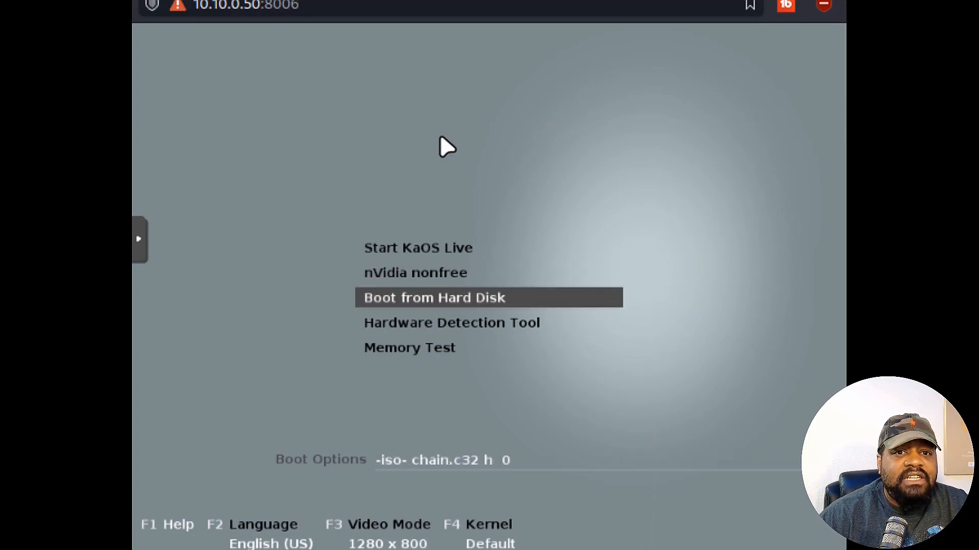
text(d)
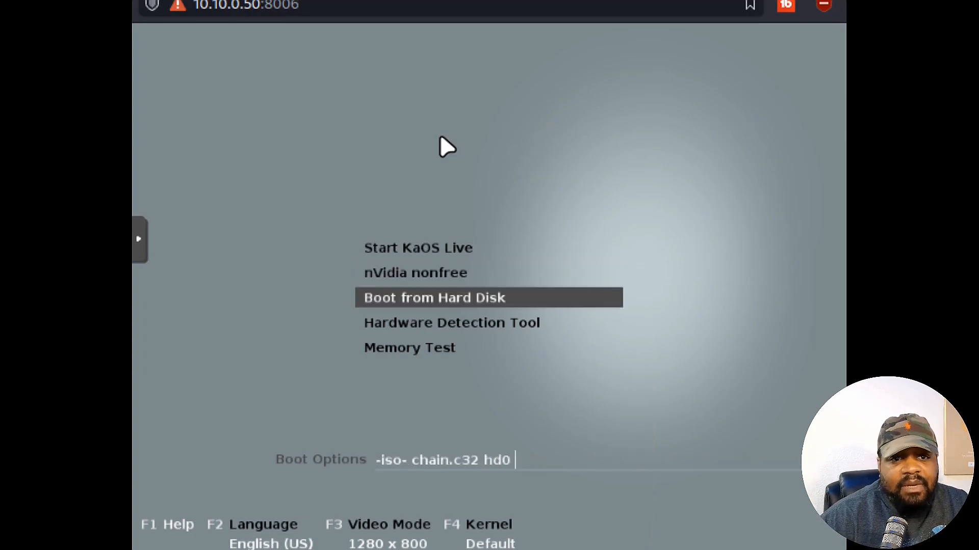
key(Down)
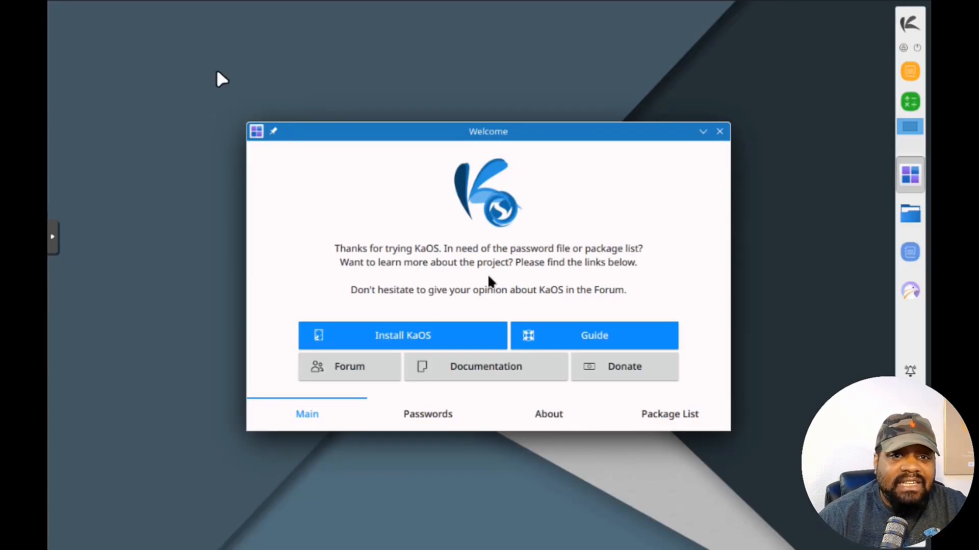
mouse_move(447, 141)
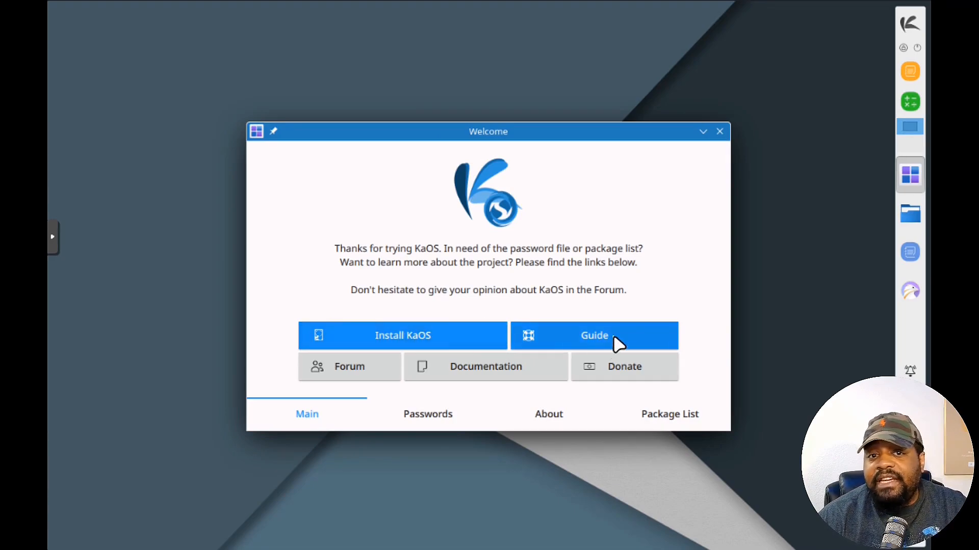
mouse_move(481, 390)
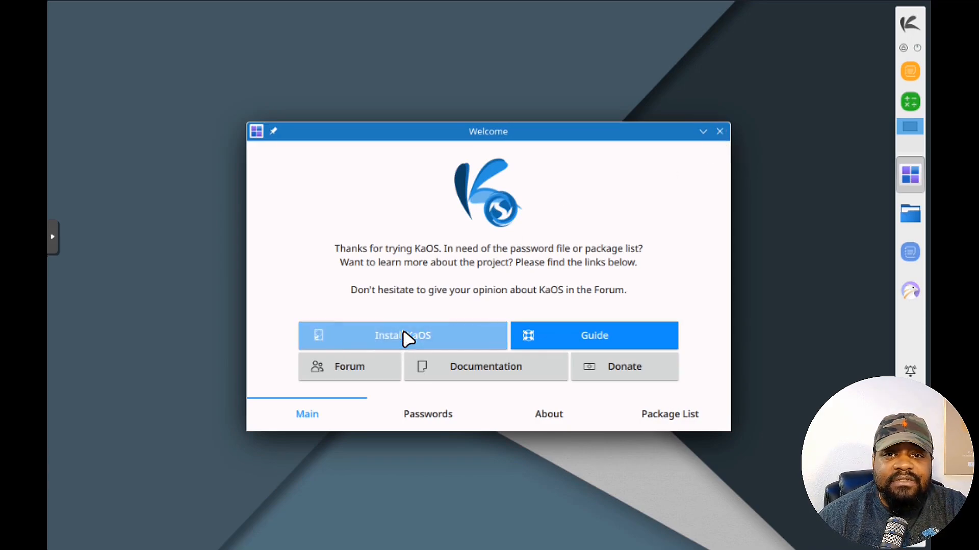
- Launch the KaOS installer from the live session's Welcome window
click(402, 335)
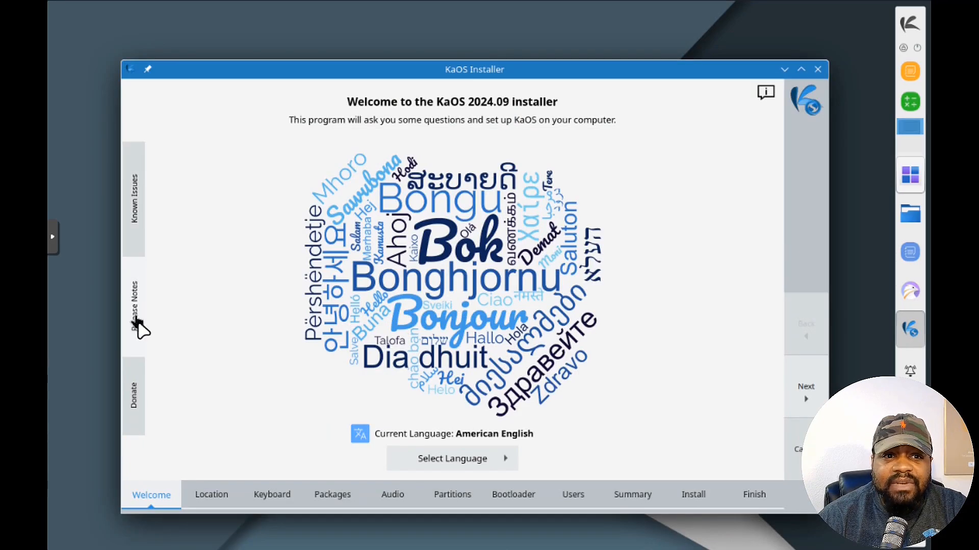
mouse_move(138, 225)
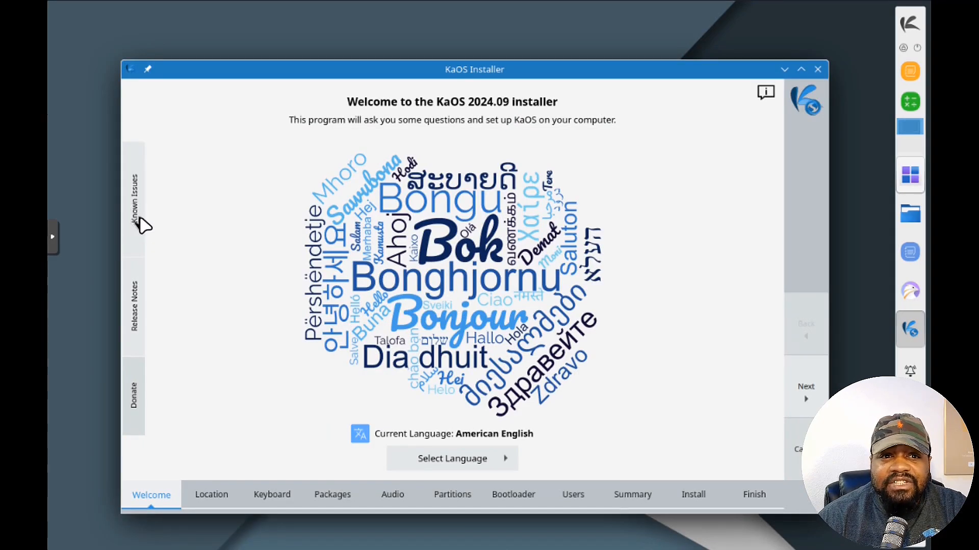
mouse_move(136, 396)
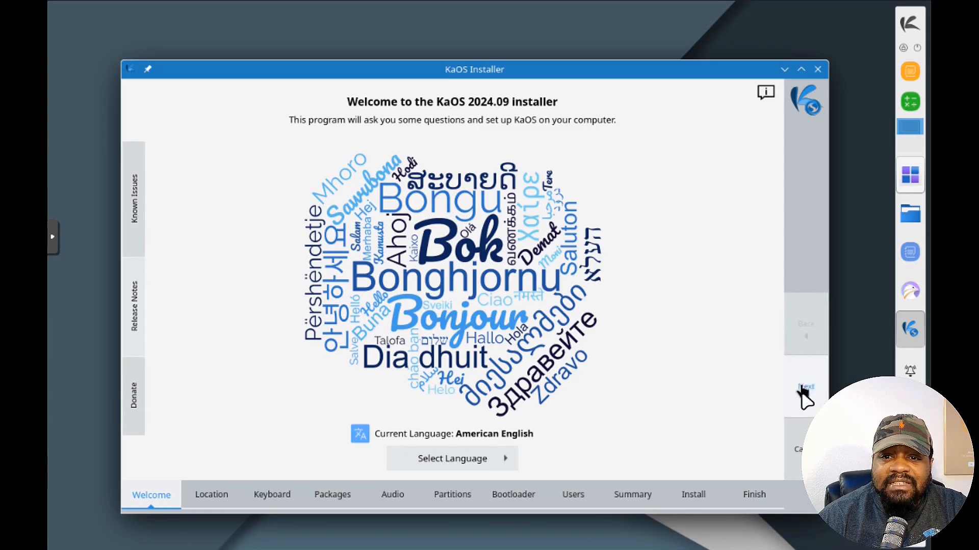
mouse_move(461, 437)
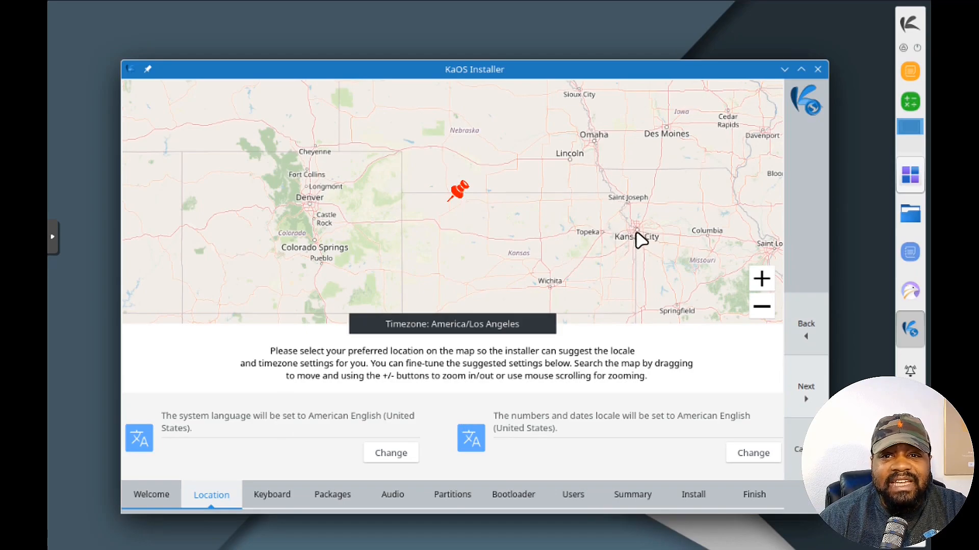
mouse_move(538, 204)
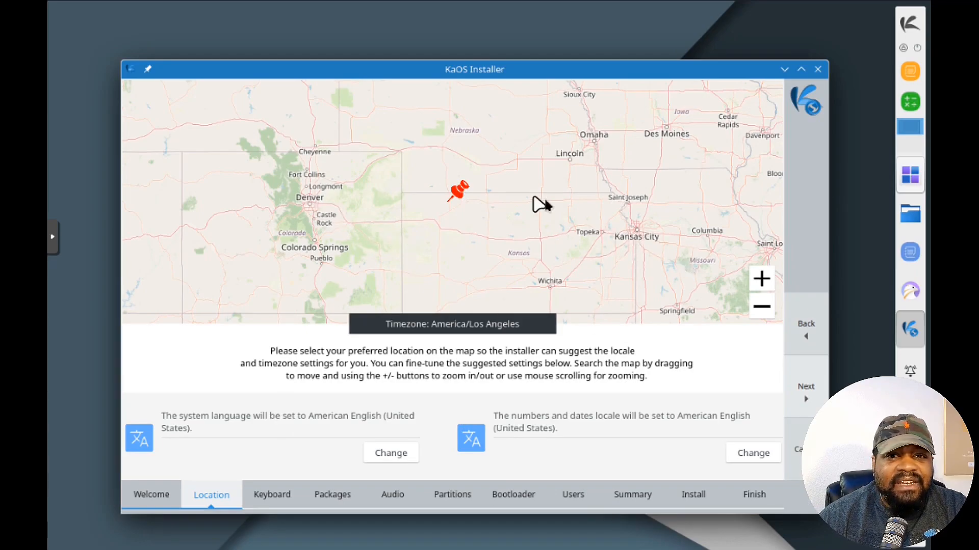
mouse_move(669, 170)
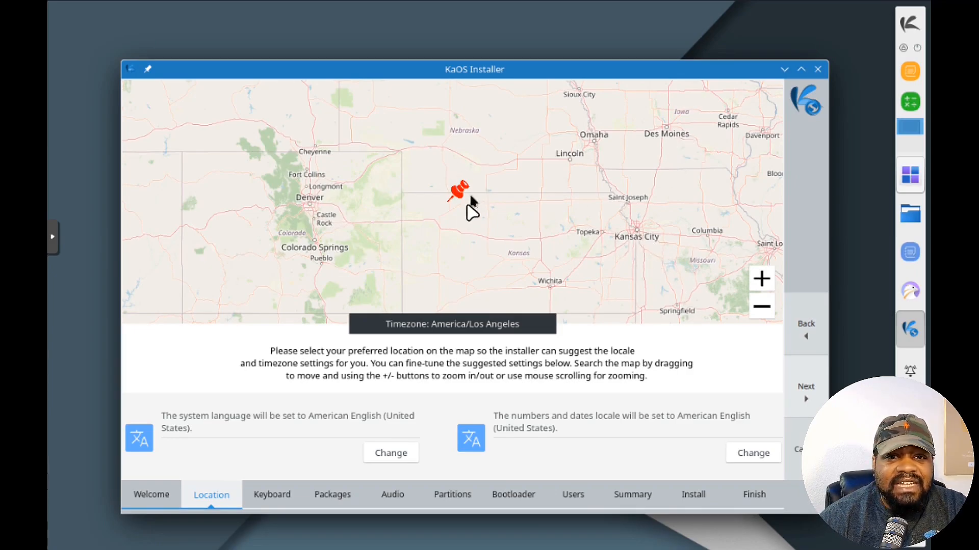
mouse_move(554, 337)
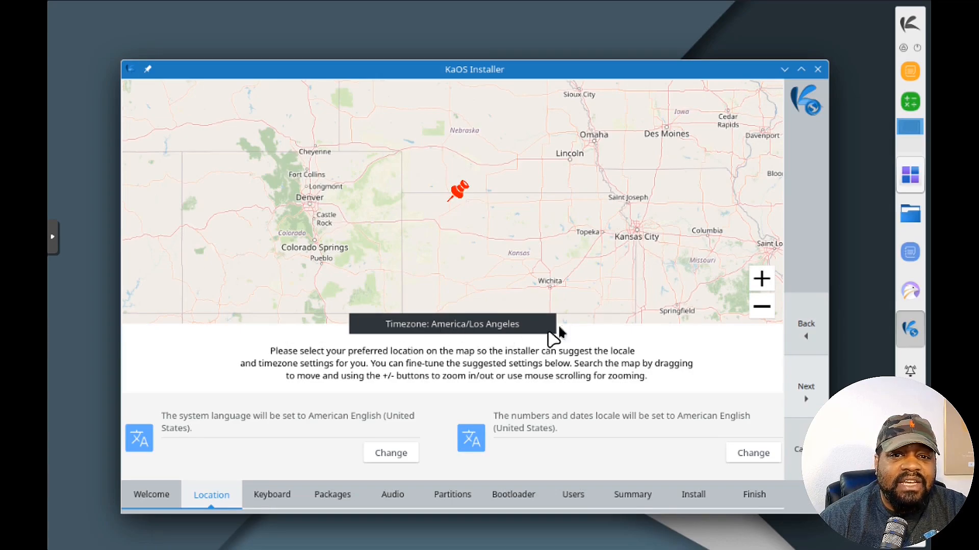
mouse_move(807, 403)
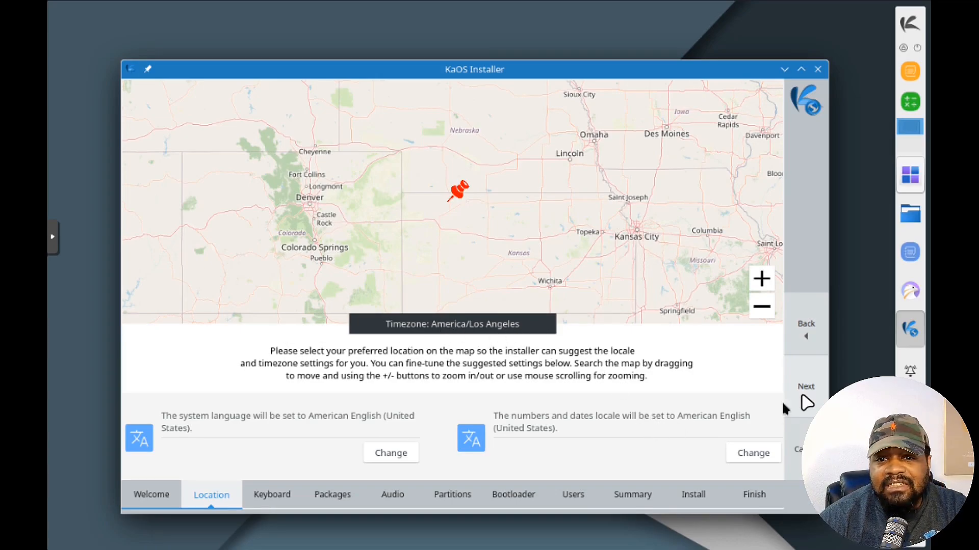
- Accept the suggested location and keep the English (US) keyboard layout
click(272, 494)
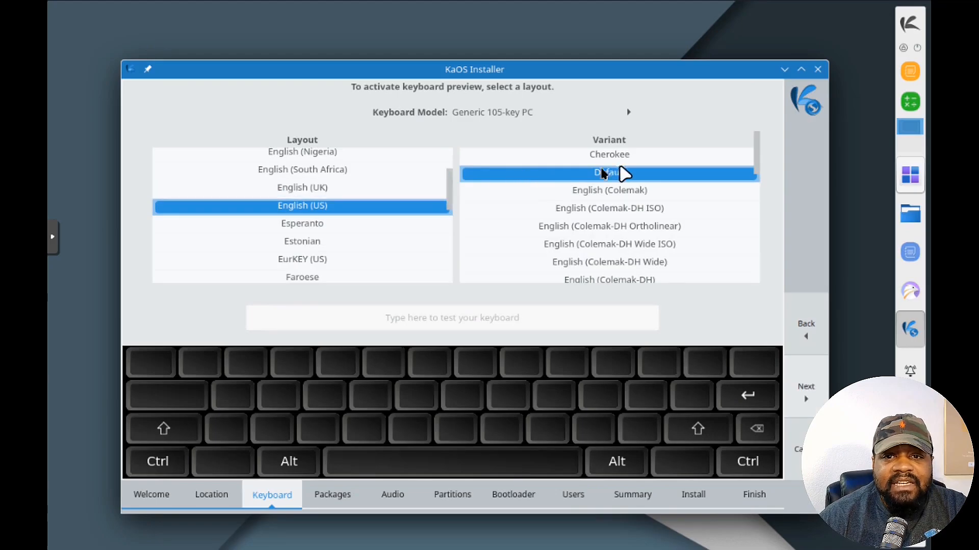
click(806, 386)
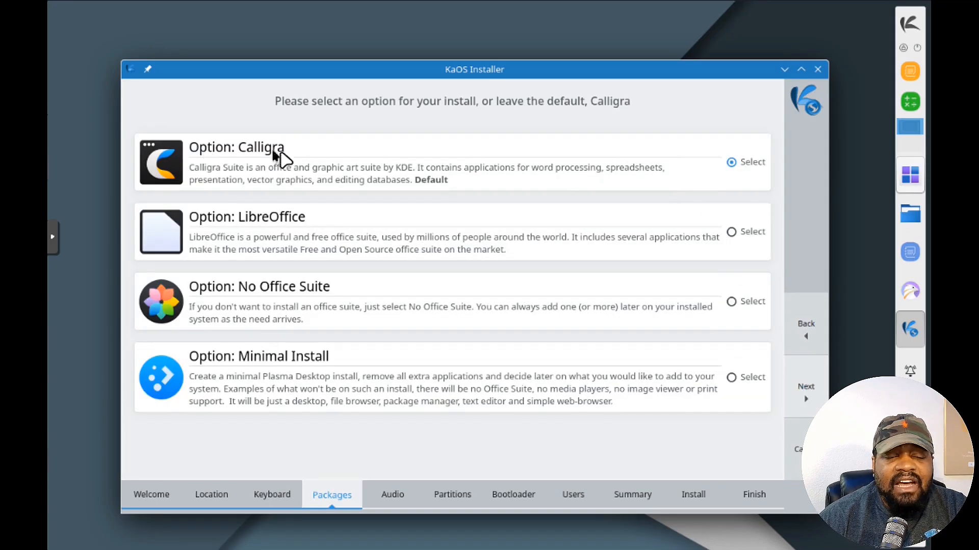
mouse_move(573, 181)
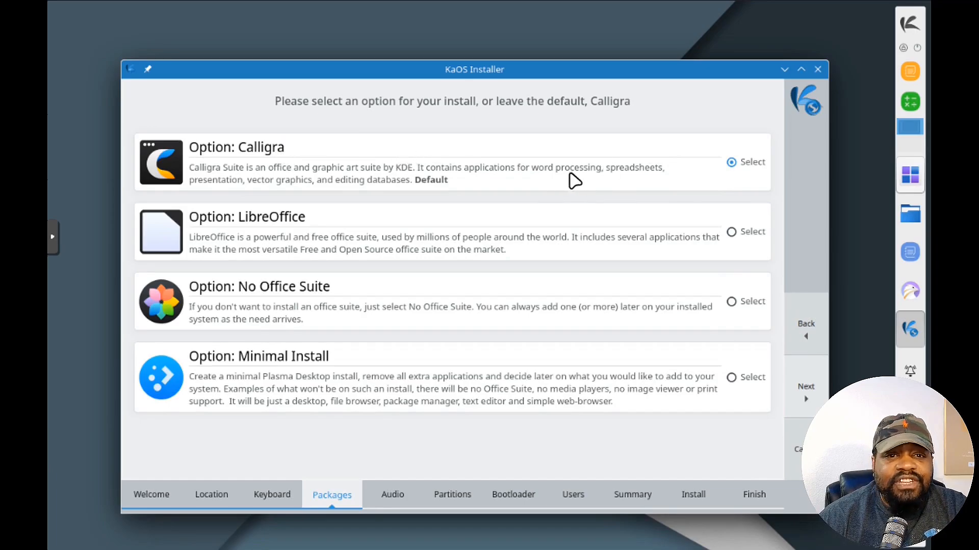
mouse_move(614, 248)
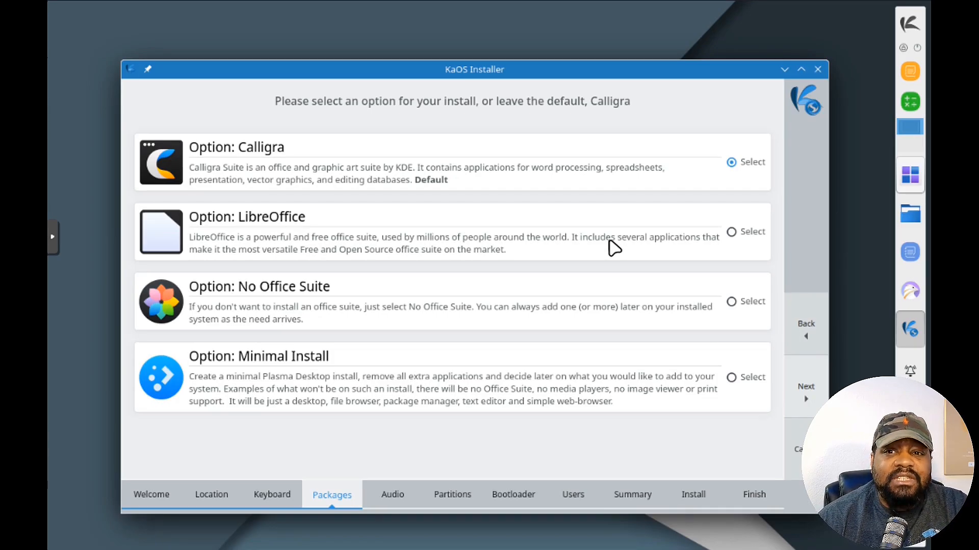
mouse_move(484, 306)
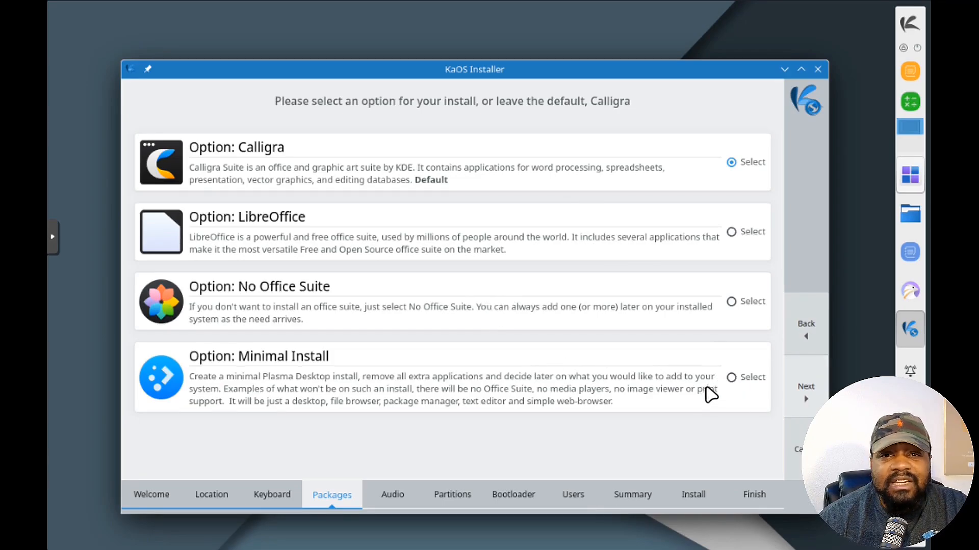
mouse_move(806, 387)
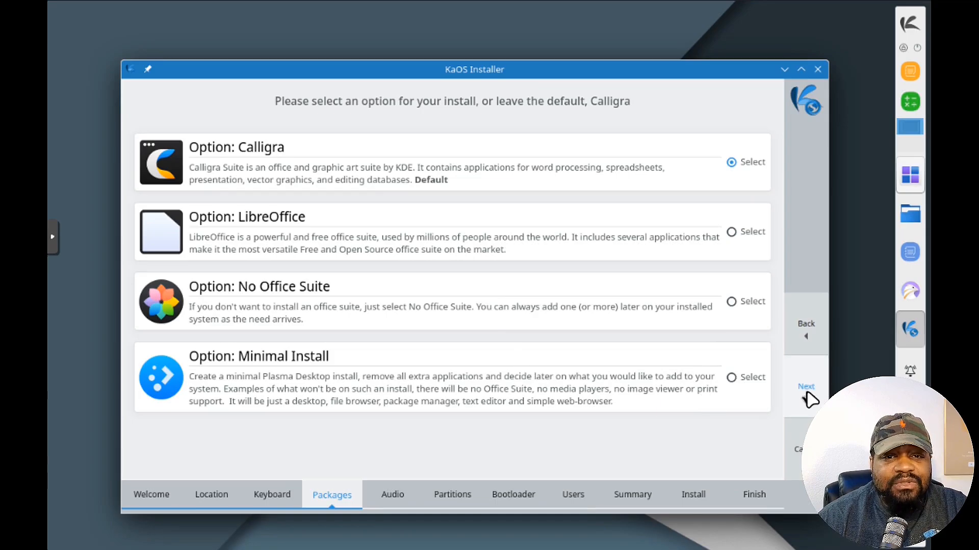
- Keep Calligra as the office suite and advance to the Audio step
click(806, 386)
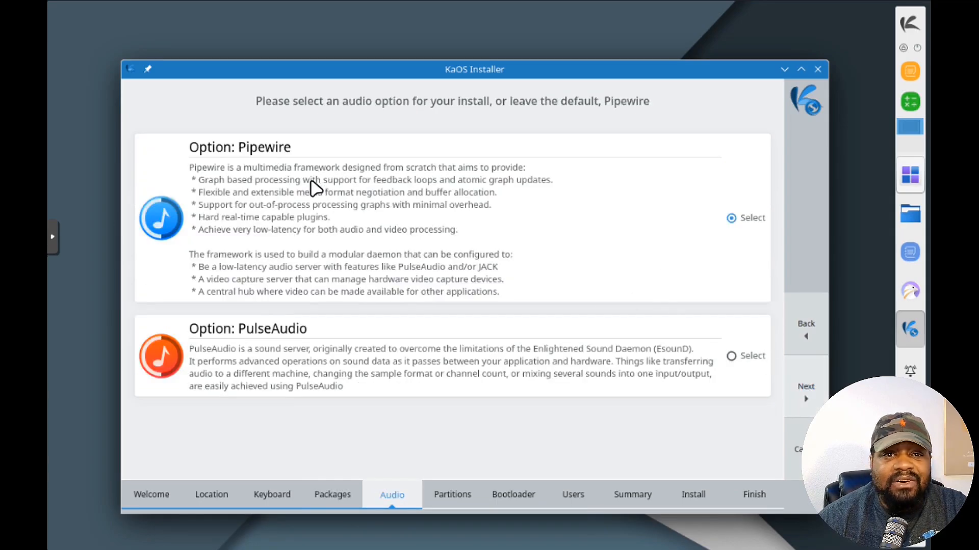
mouse_move(449, 233)
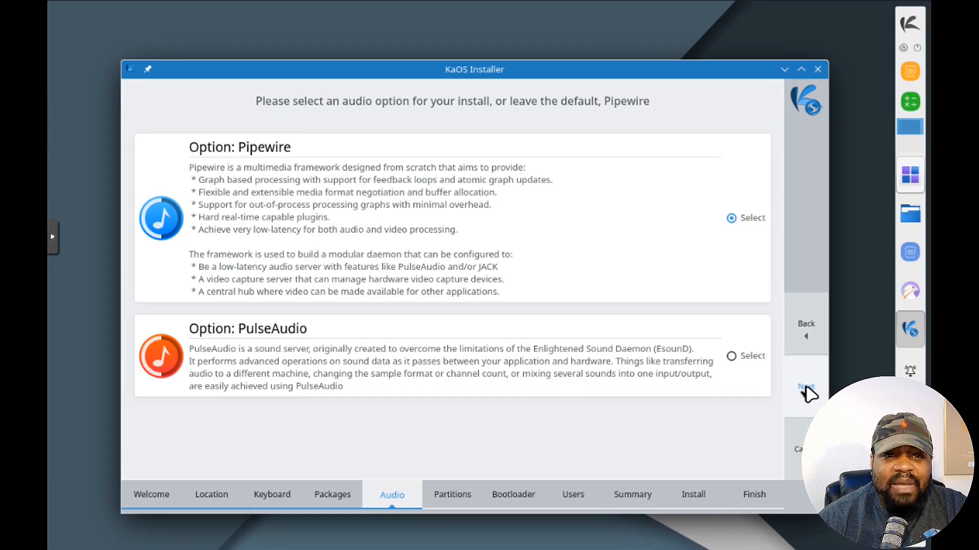
- Keep Pipewire, then erase the whole 32 GB disk with a swap file and xfs
click(806, 386)
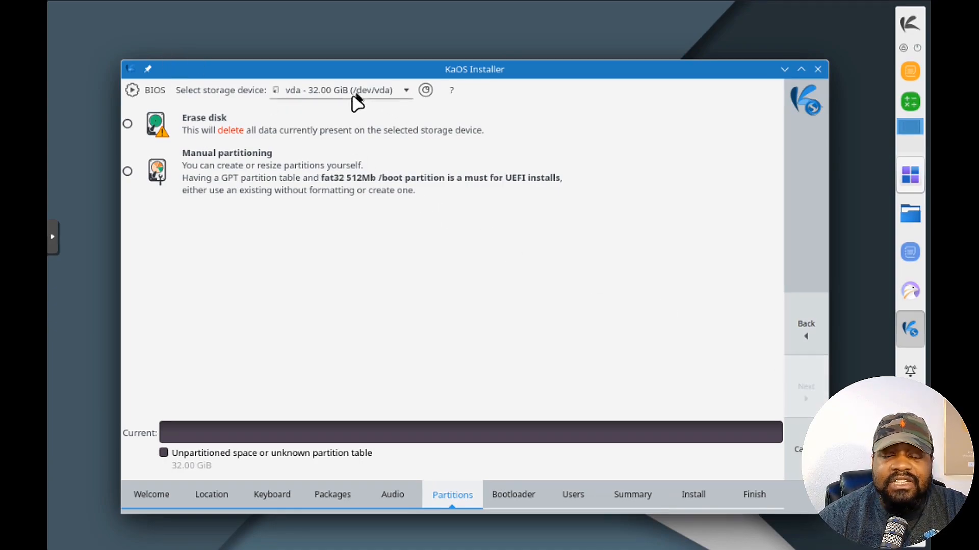
click(127, 123)
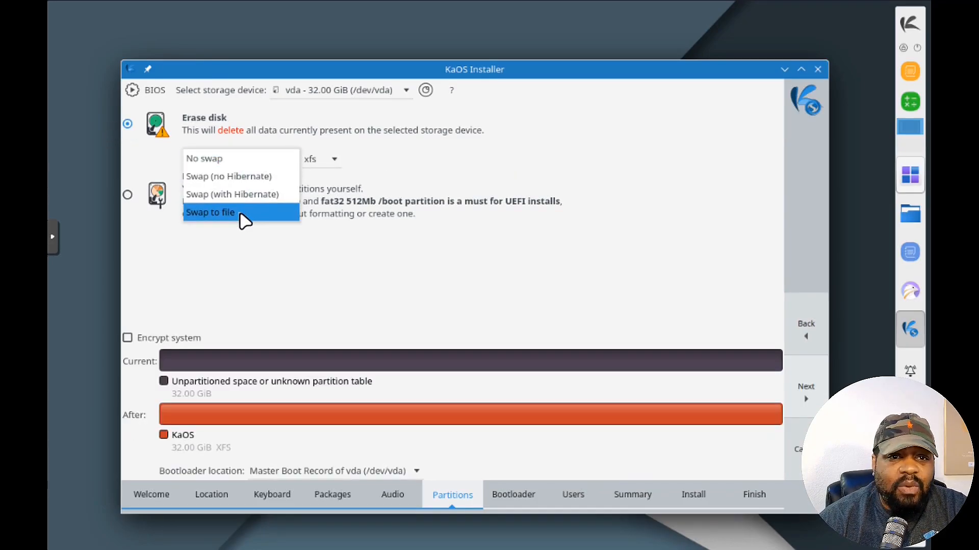
click(210, 212)
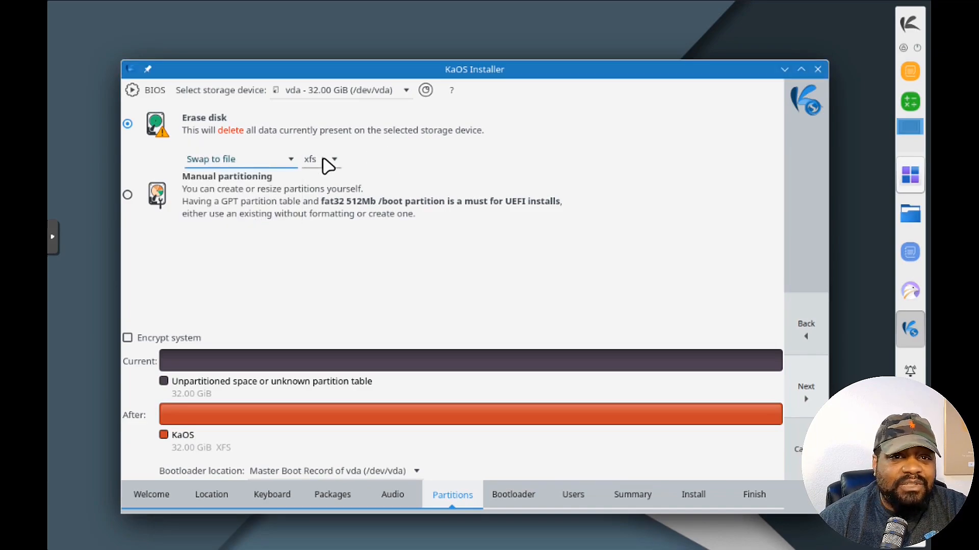
click(320, 159)
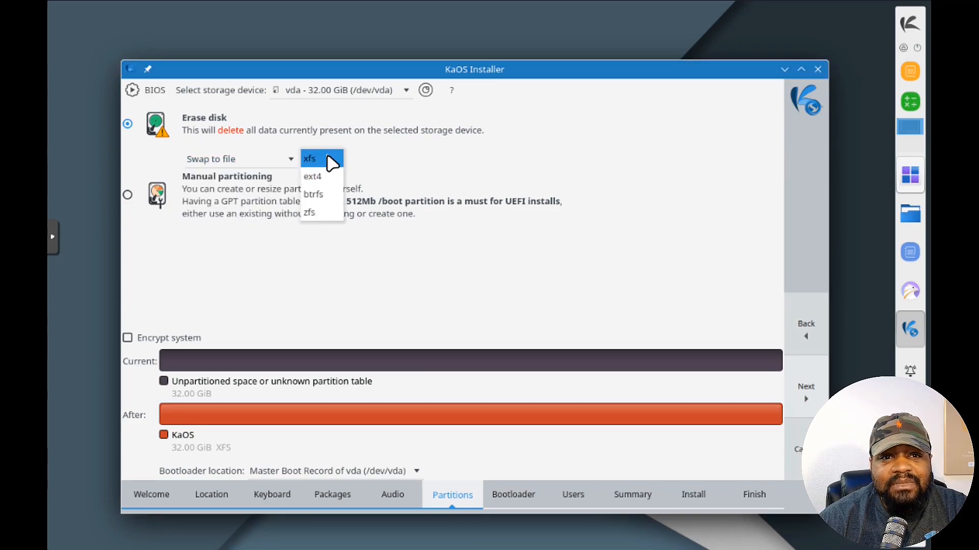
mouse_move(320, 194)
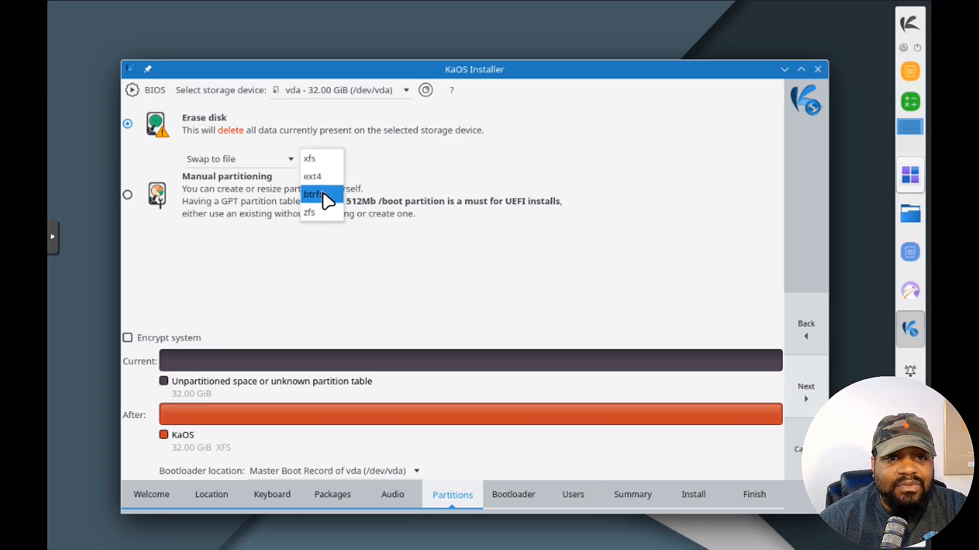
mouse_move(323, 213)
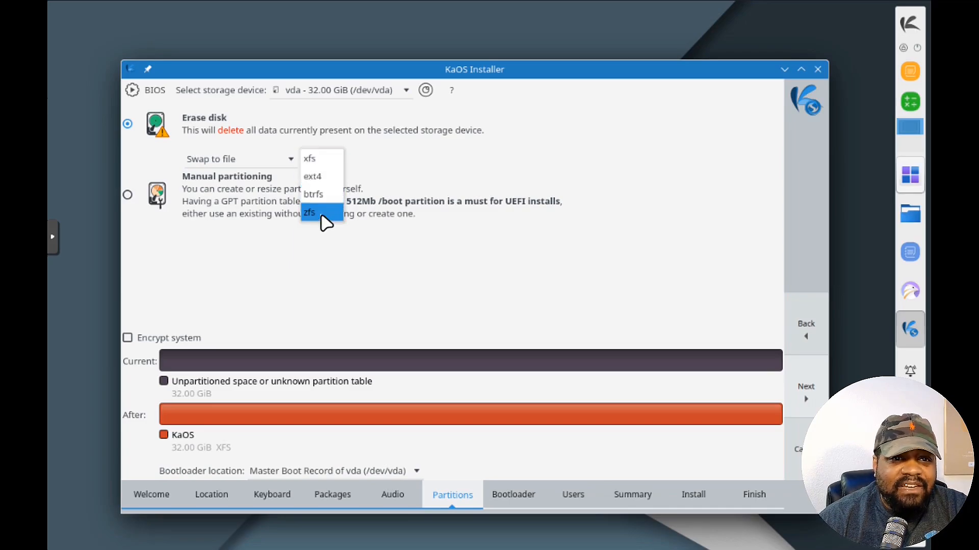
mouse_move(318, 176)
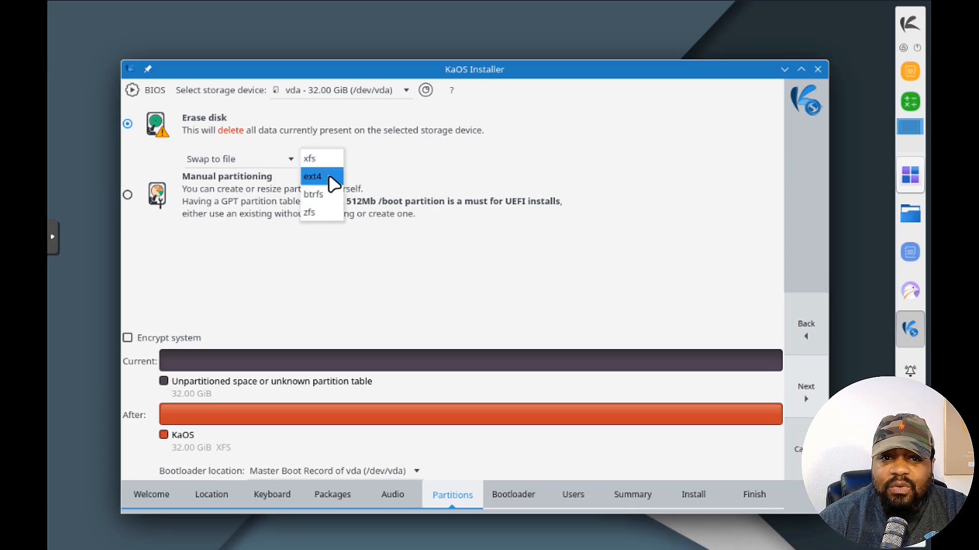
click(309, 158)
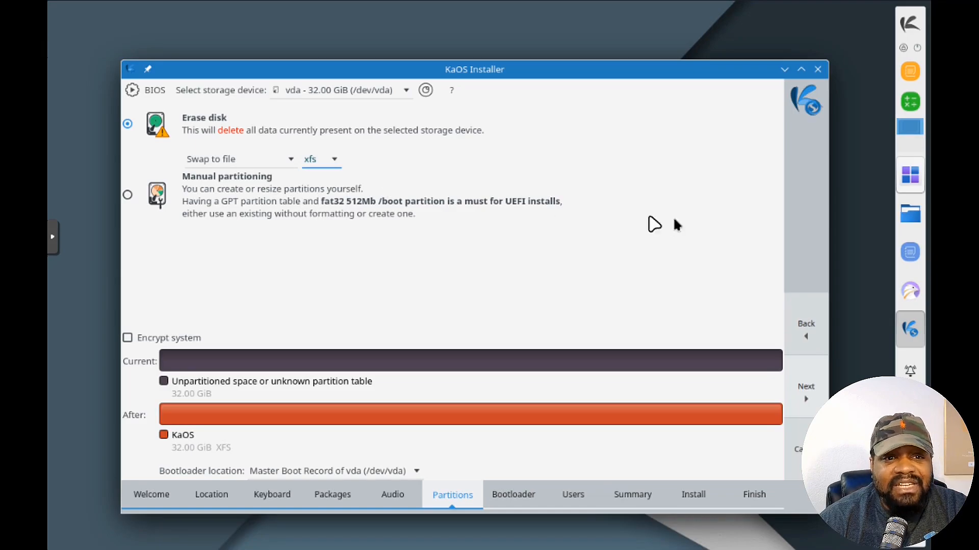
mouse_move(128, 342)
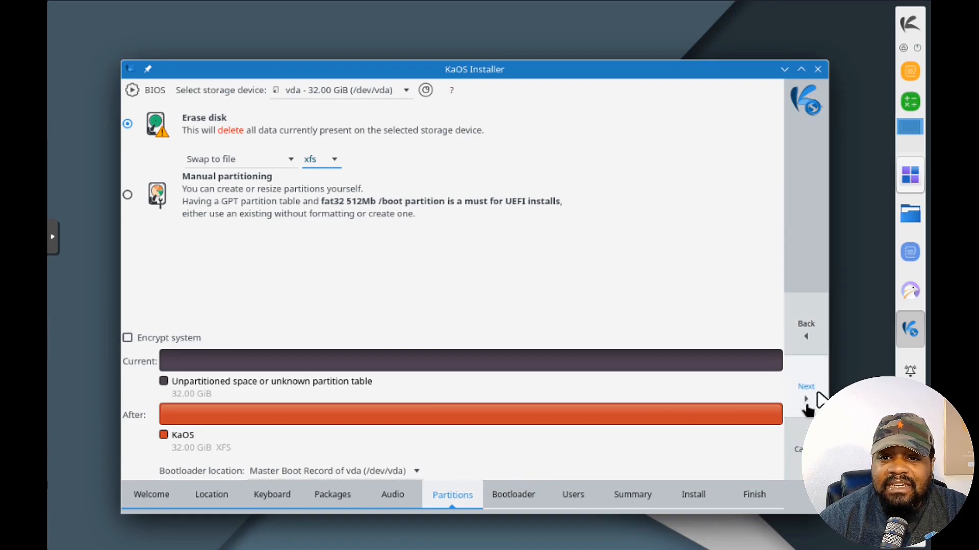
- Accept the partition plan and advance to the Bootloader step with GRUB enabled
click(806, 392)
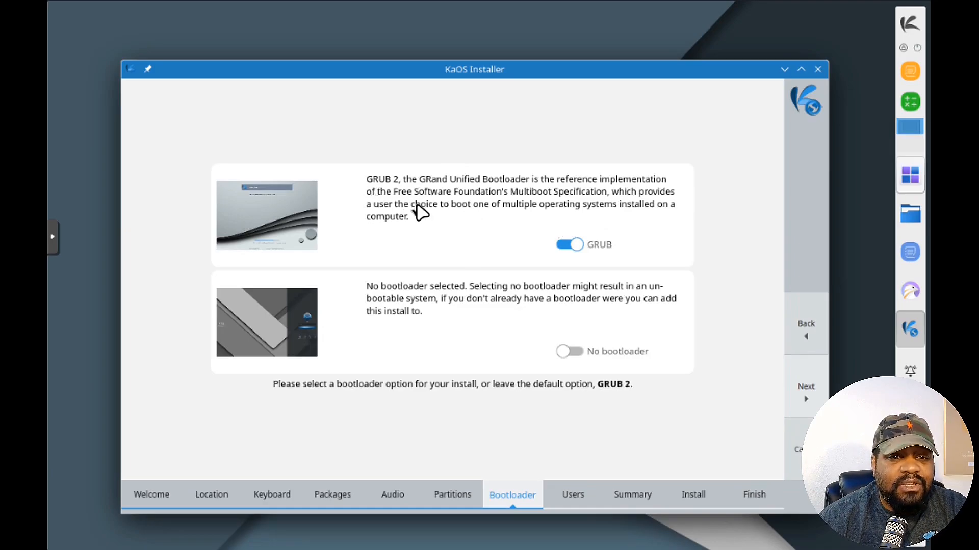
mouse_move(467, 299)
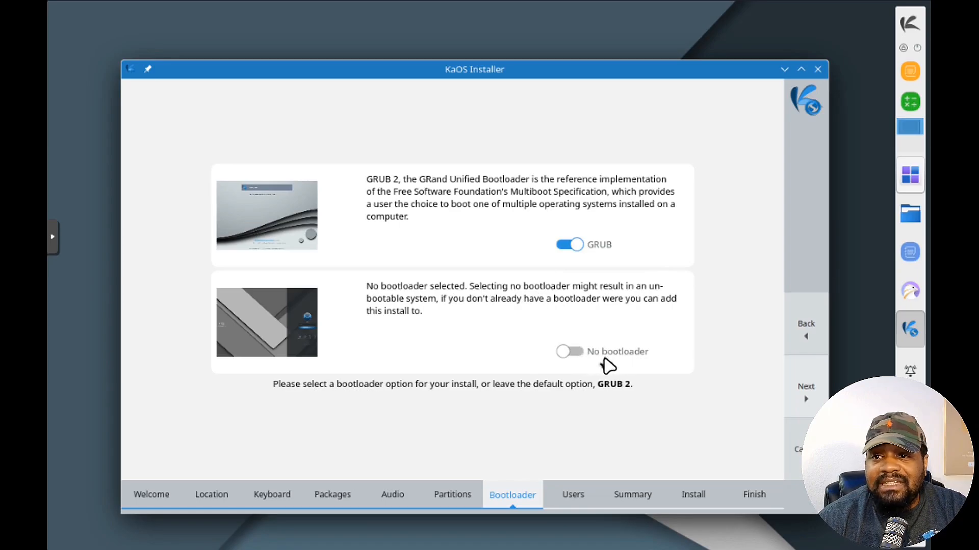
mouse_move(574, 364)
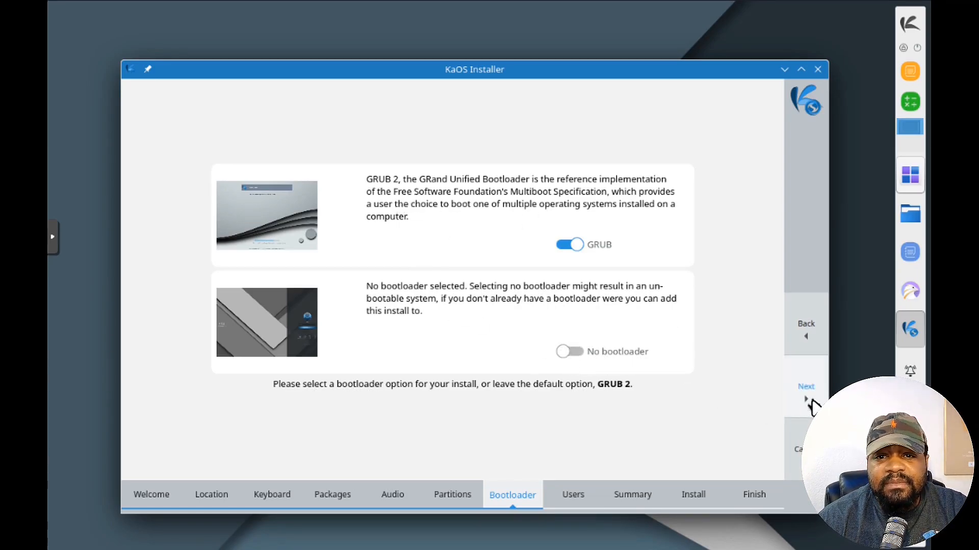
- Create user josh on computer kaos with the password reused for root
click(805, 387)
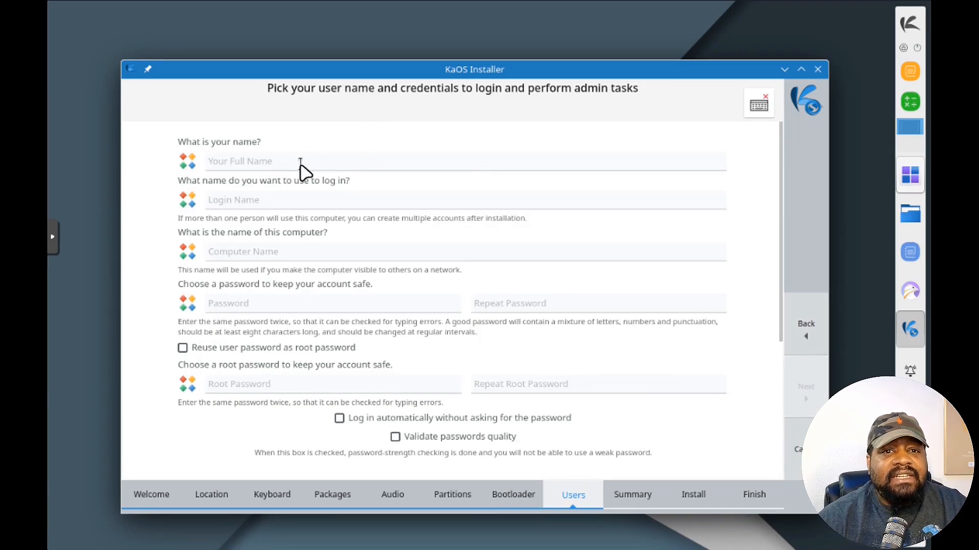
text(josh)
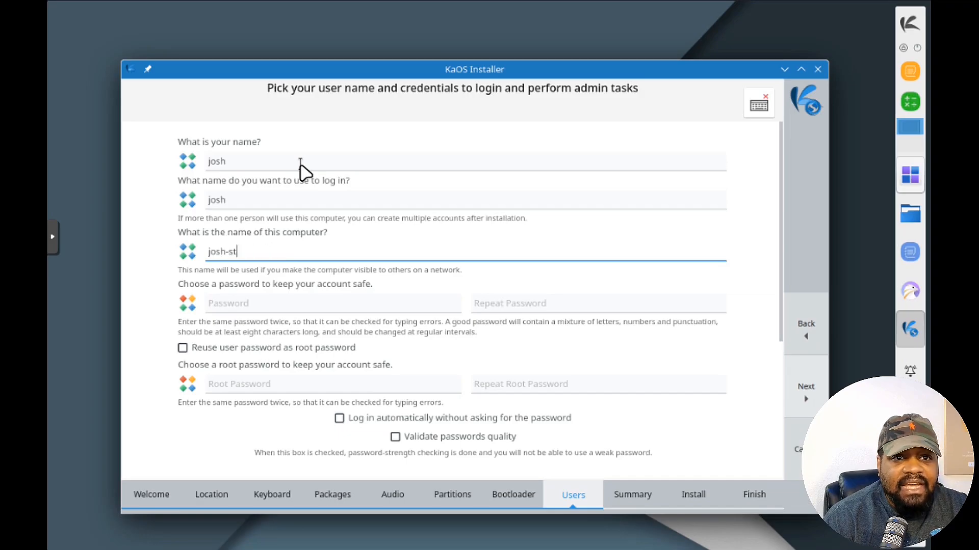
text(kaos)
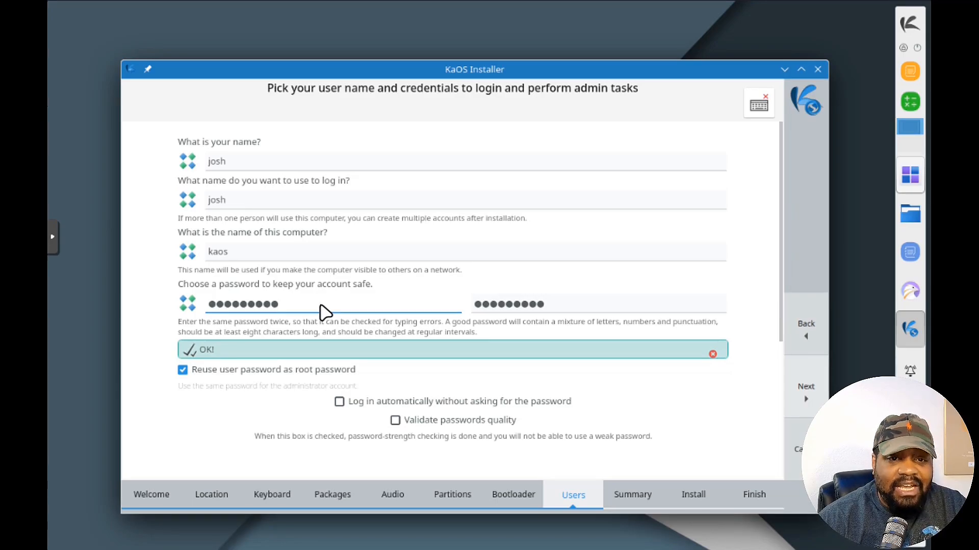
text(k)
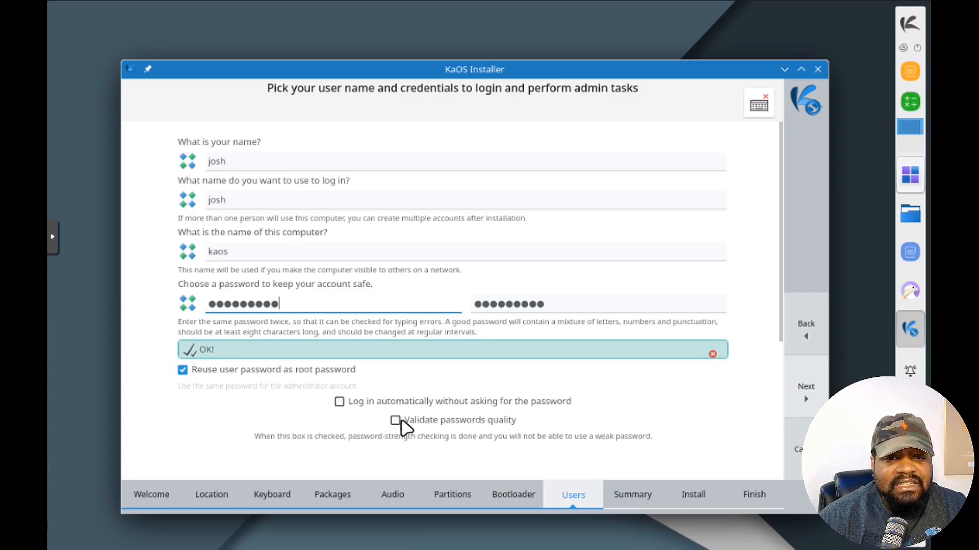
mouse_move(442, 438)
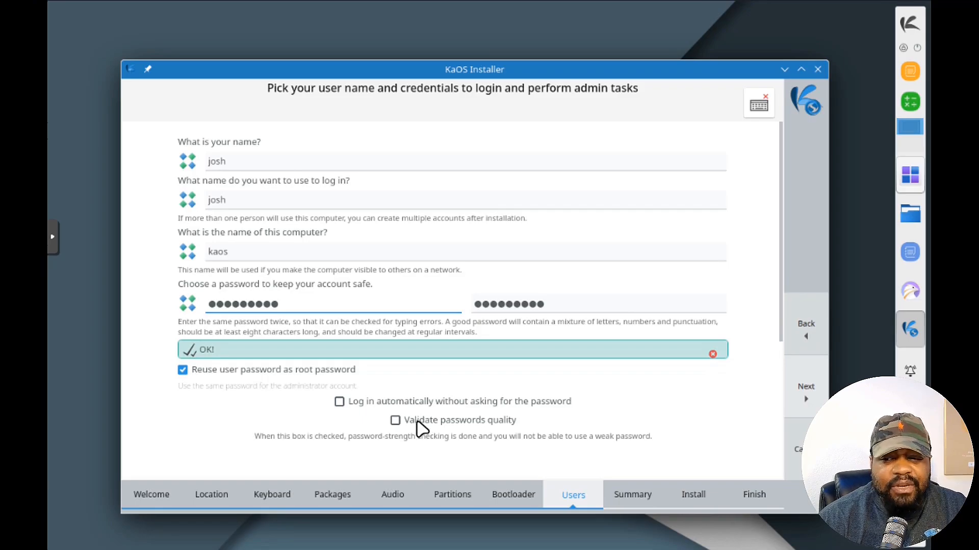
click(633, 495)
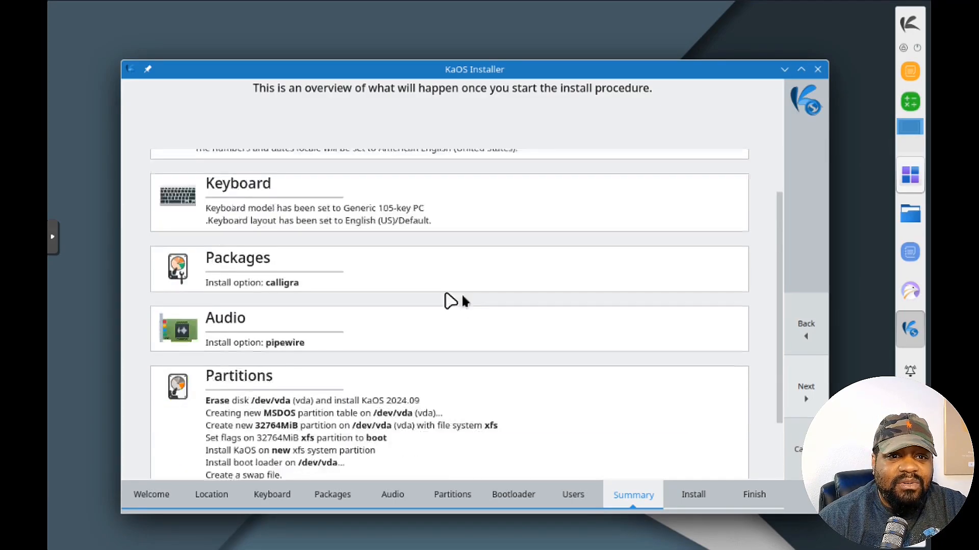
- Accept the summary and confirm Install Now to erase /dev/vda and install KaOS
scroll(down, 3)
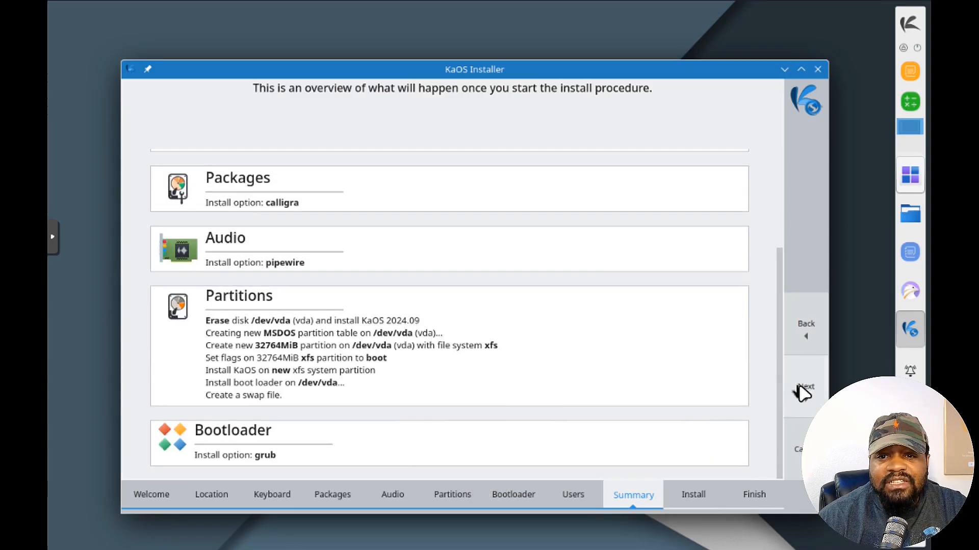
click(805, 387)
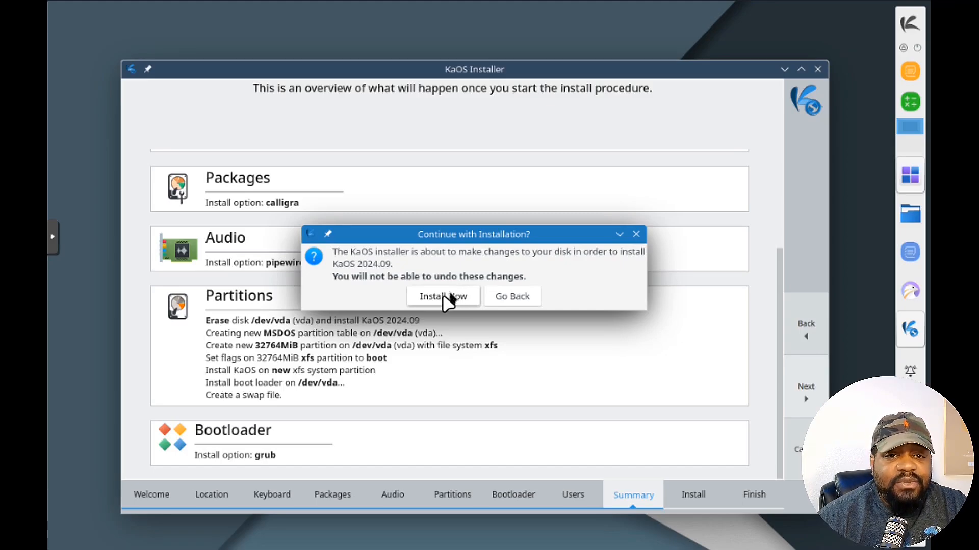
click(442, 296)
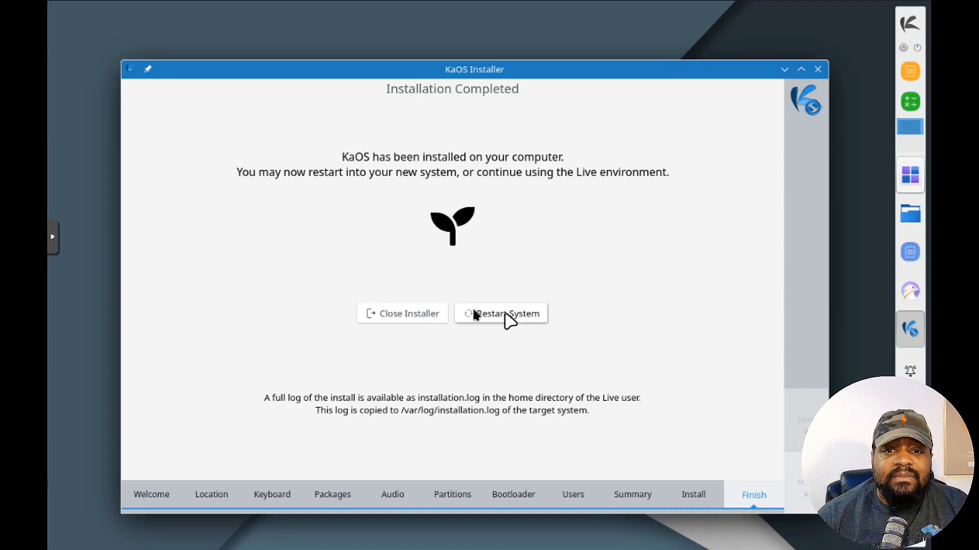
- Restart from the Installation Completed screen into the newly installed KaOS system
click(500, 314)
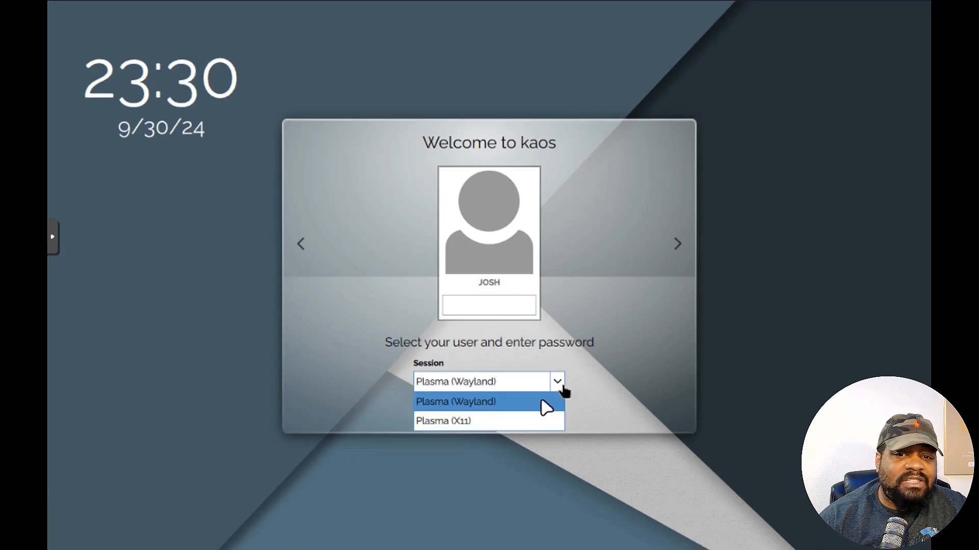
mouse_move(492, 406)
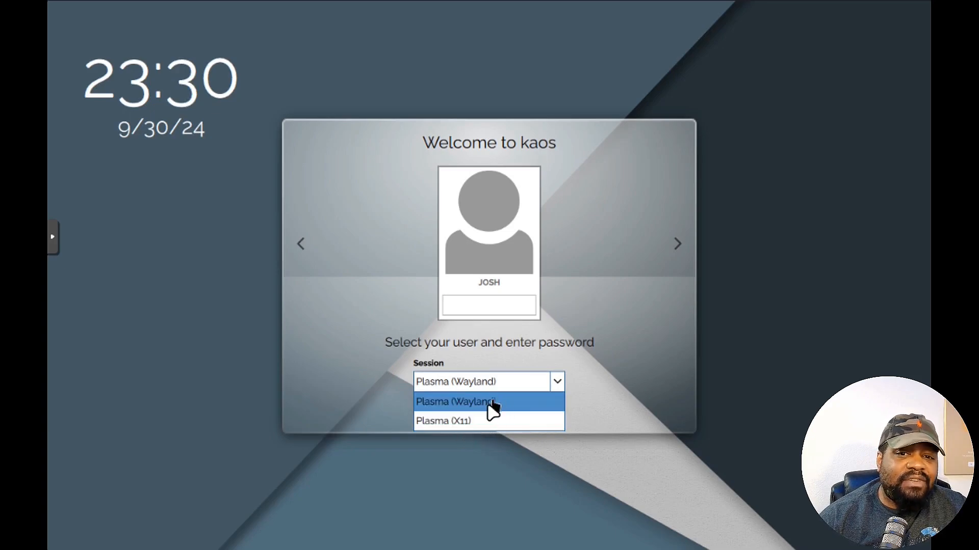
- Log in as Josh to a Plasma (Wayland) session by entering the password
click(465, 401)
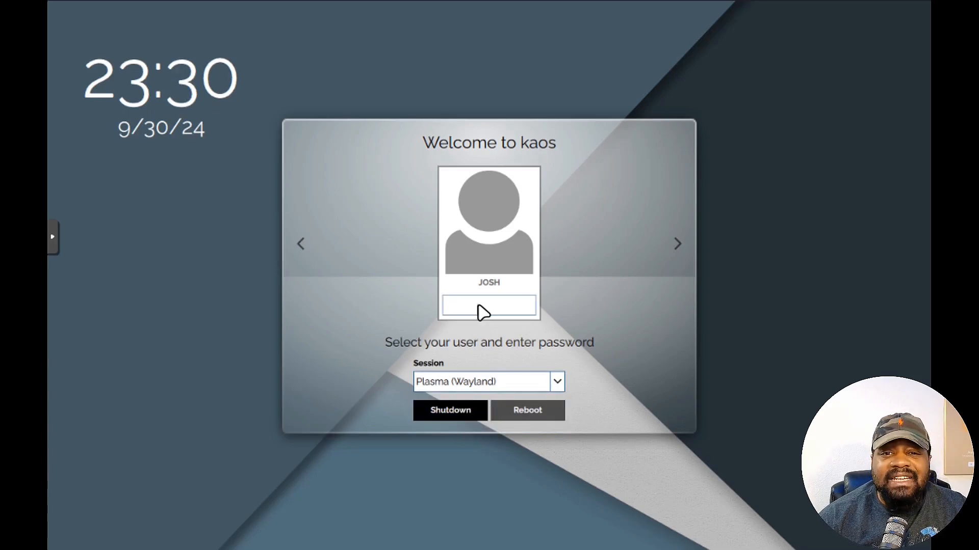
text(•)
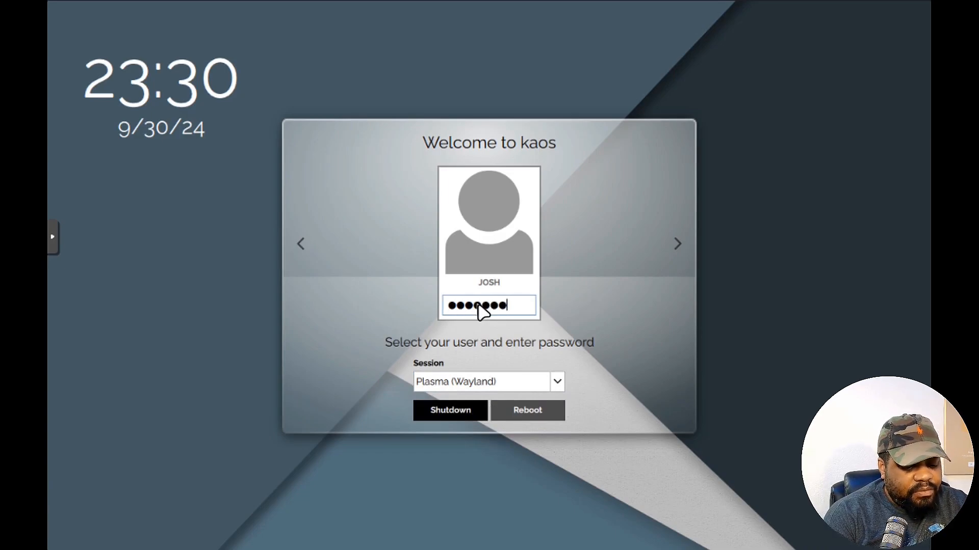
text(••)
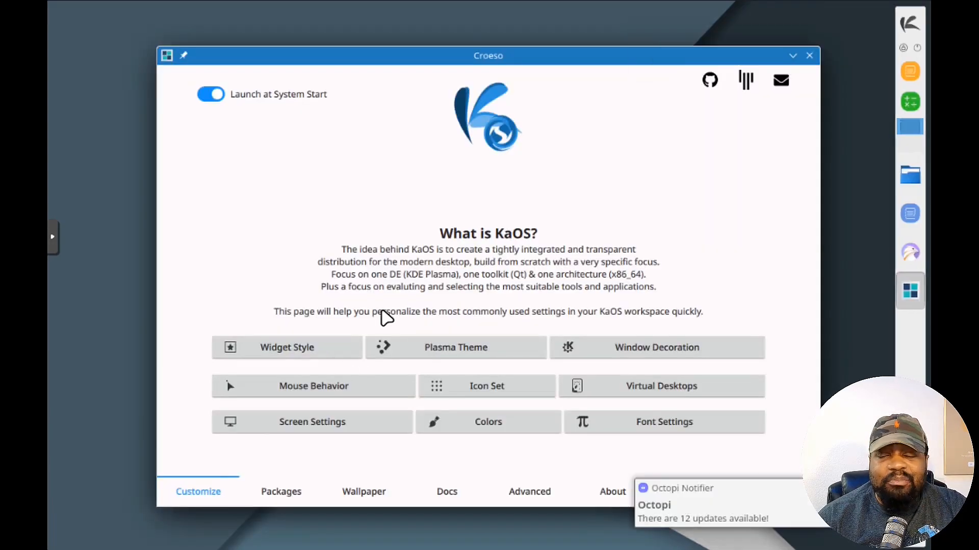
mouse_move(379, 301)
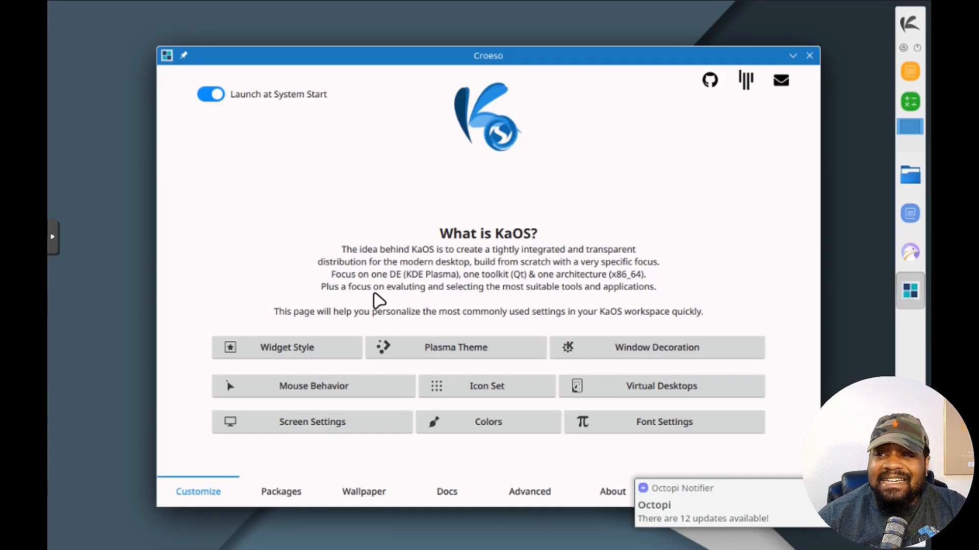
mouse_move(379, 208)
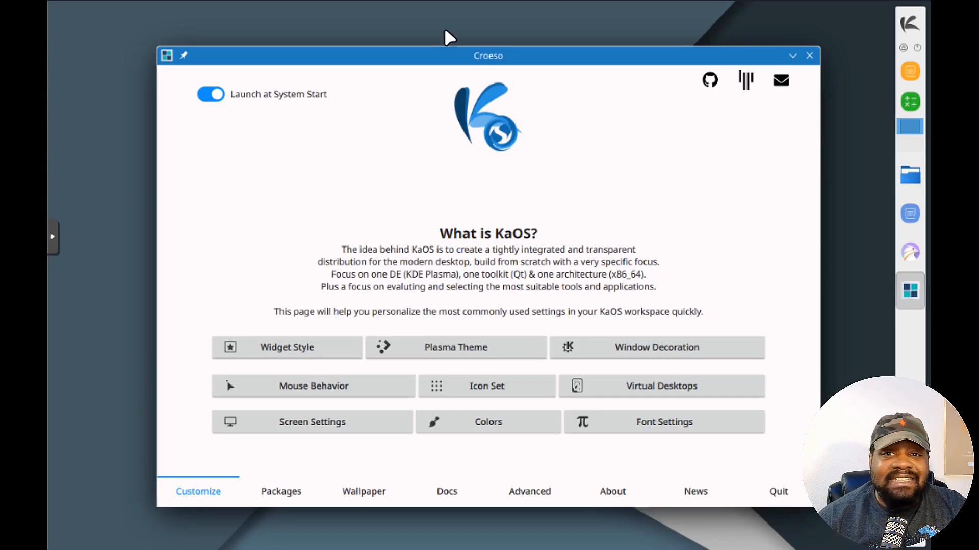
mouse_move(390, 256)
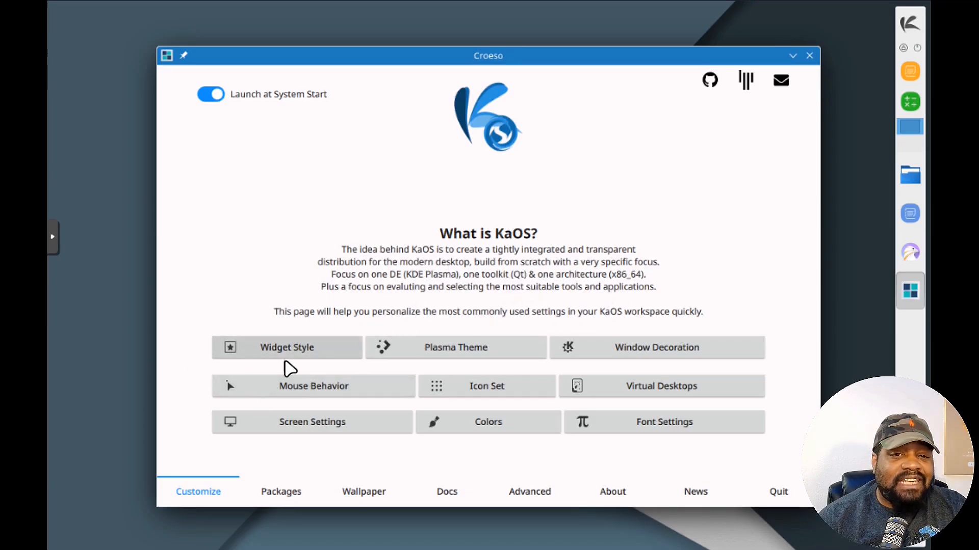
mouse_move(309, 353)
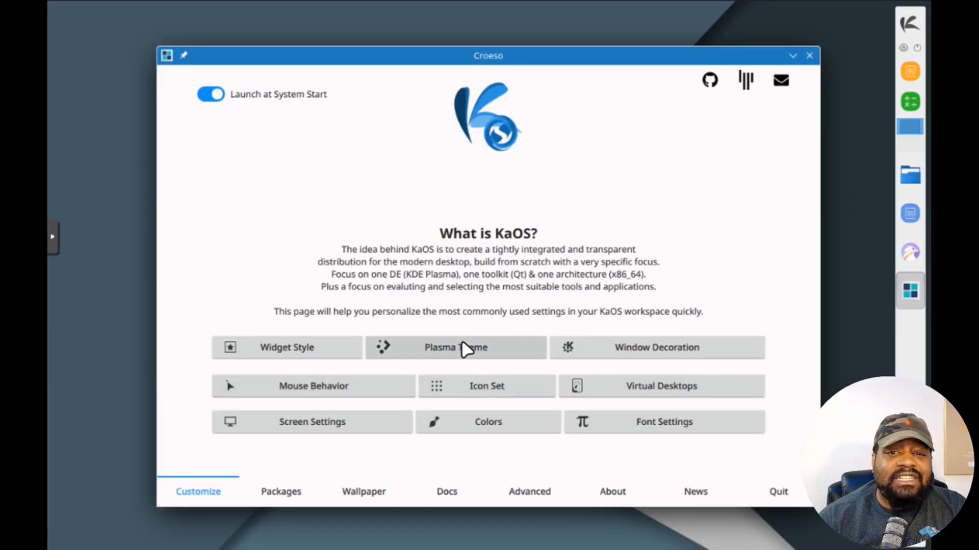
- Open Plasma Theme on Croeso's Customize page to list the Plasma styles
click(455, 347)
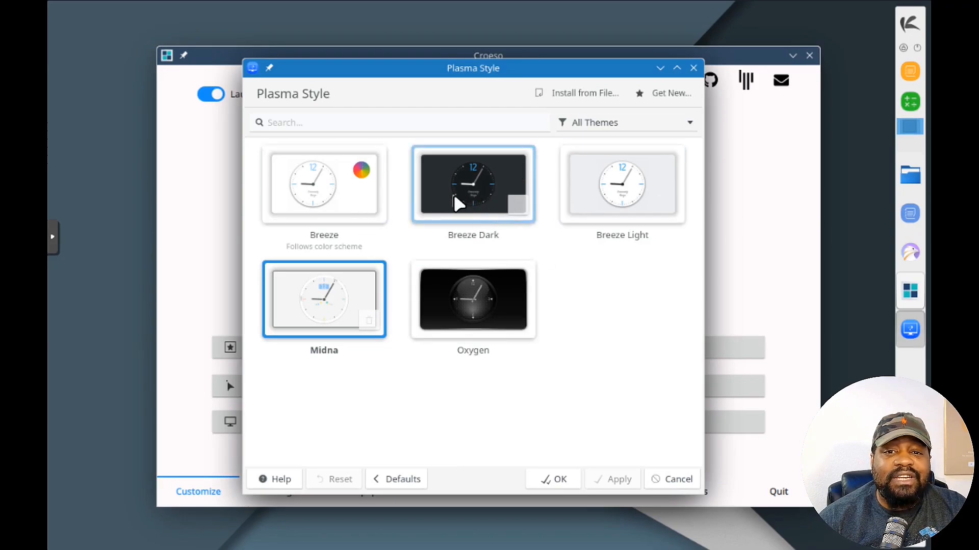
- Apply the Breeze Dark Plasma style, then switch back to Midna and confirm with OK
click(472, 184)
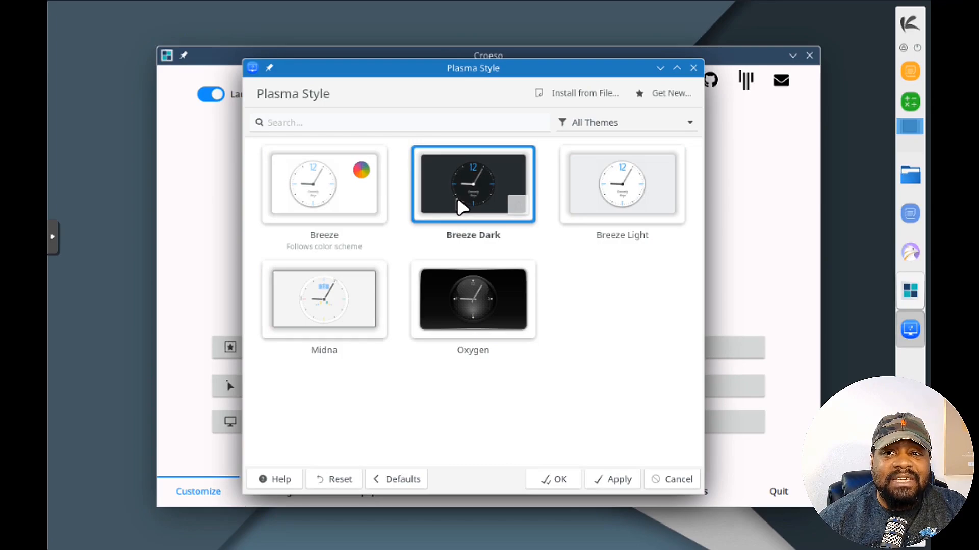
mouse_move(506, 215)
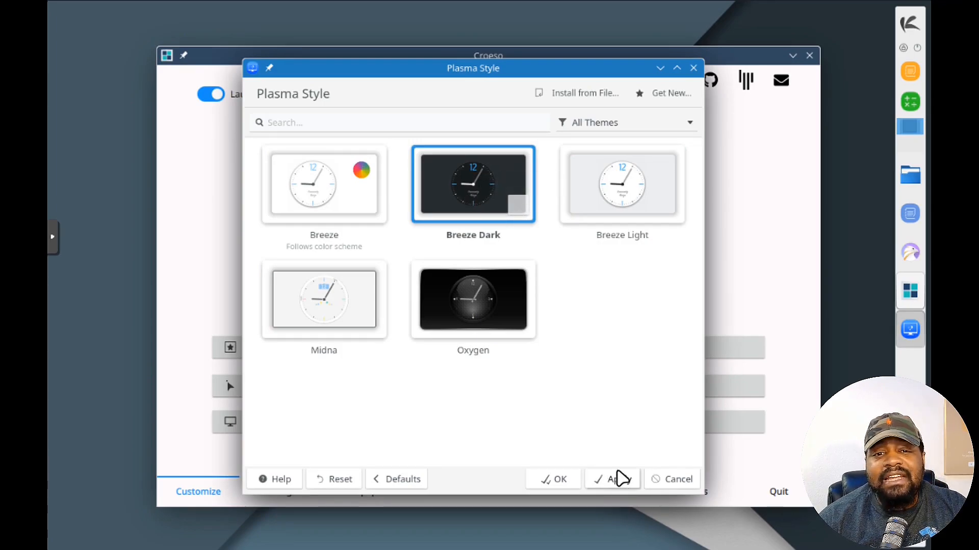
click(618, 479)
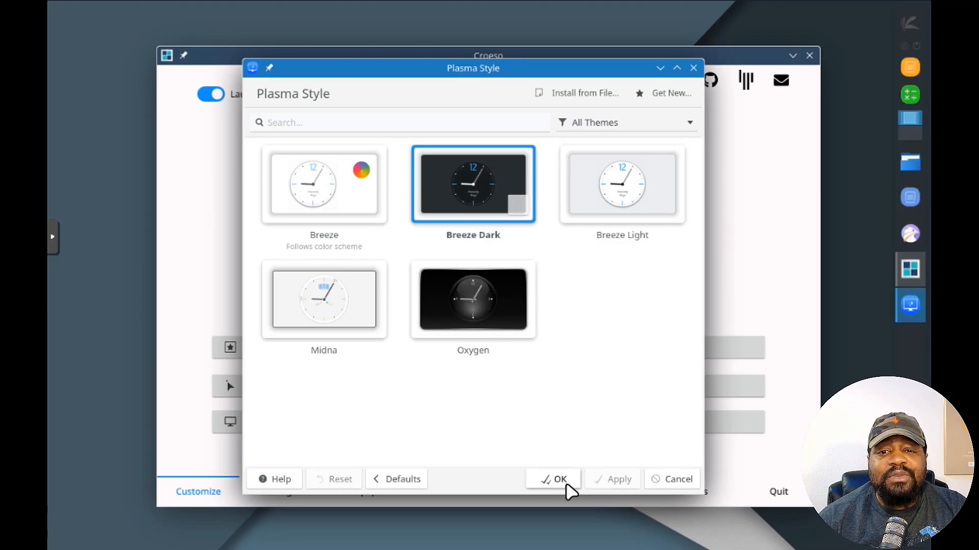
mouse_move(637, 212)
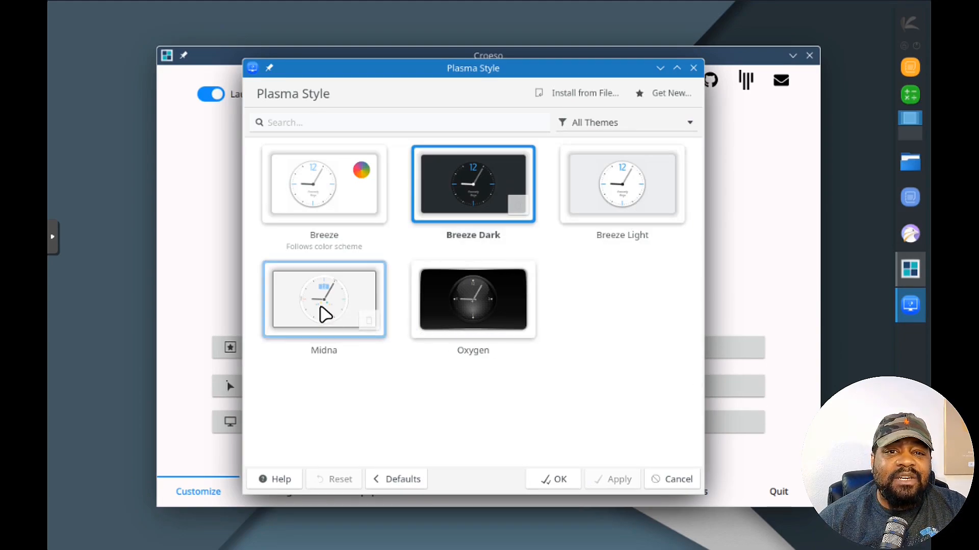
click(323, 300)
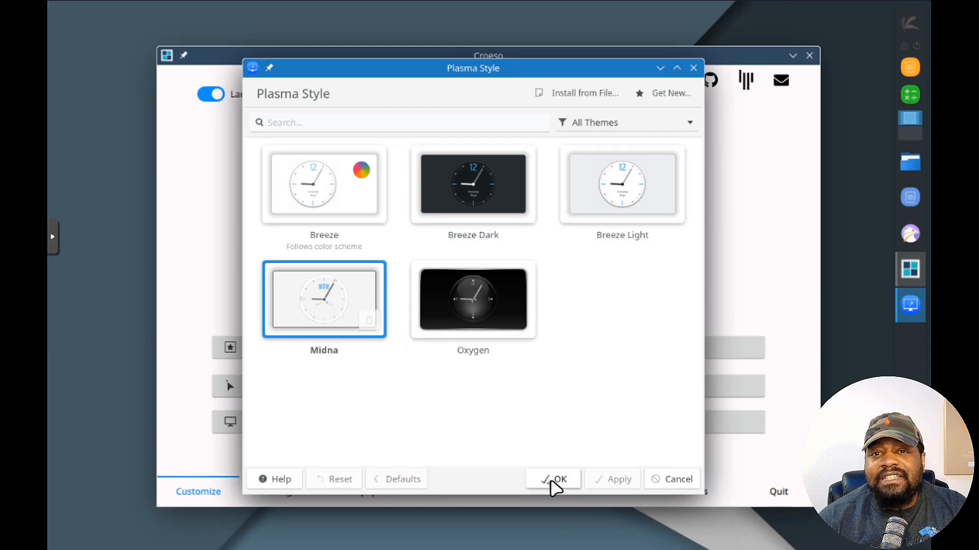
click(553, 479)
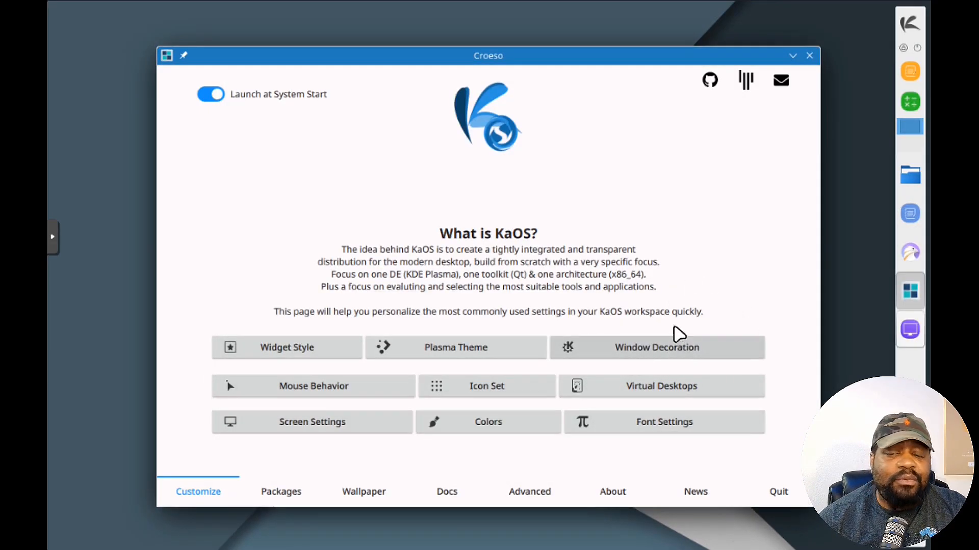
- Choose a new title-bar style from the Window Decorations list of Breeze and Midna styles
click(656, 348)
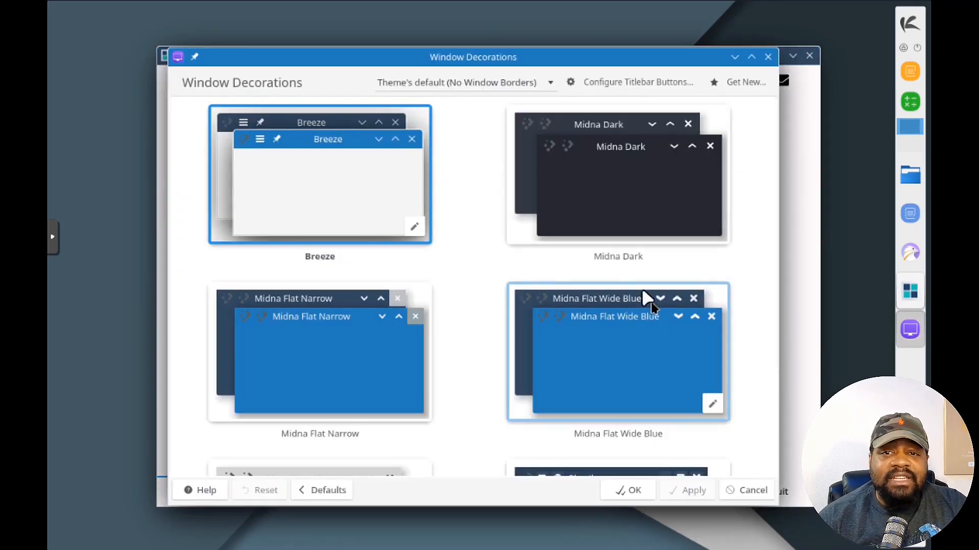
click(618, 175)
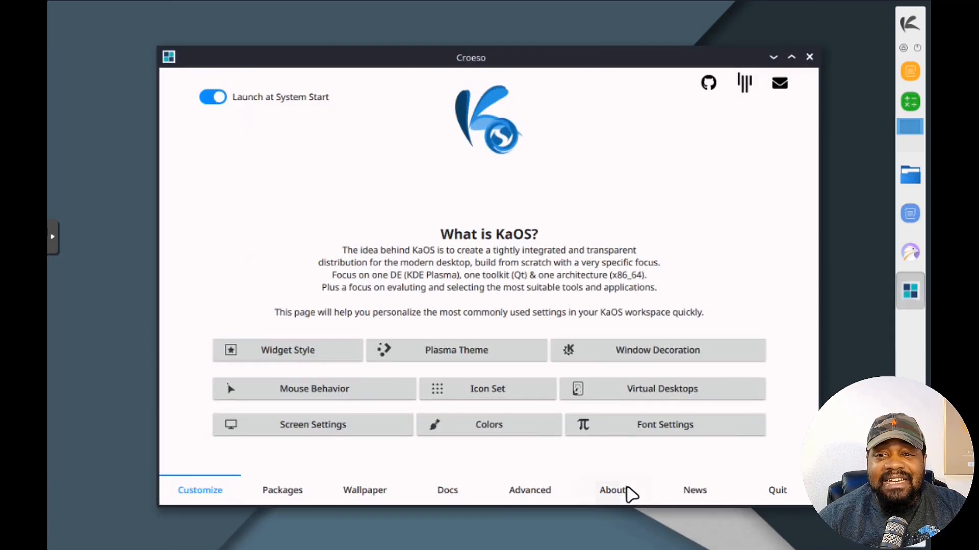
mouse_move(630, 389)
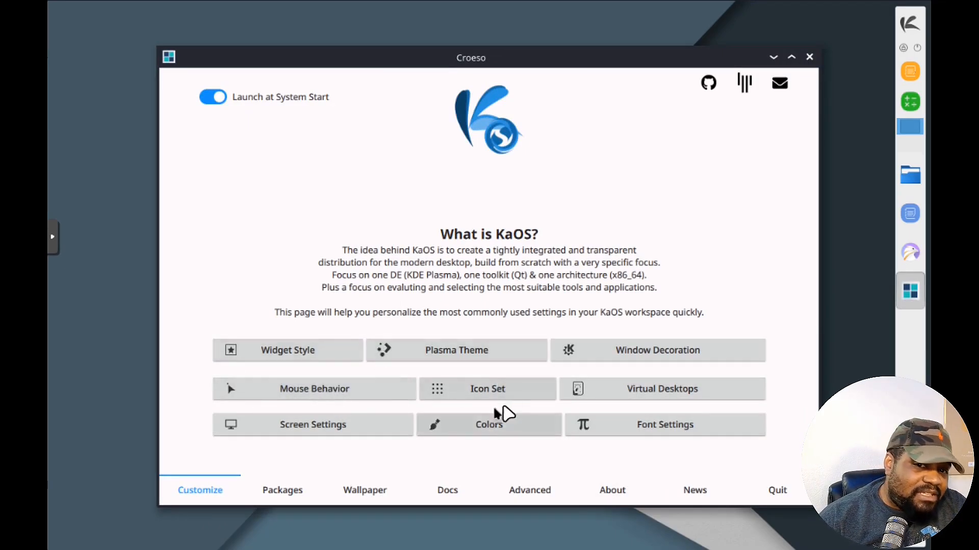
mouse_move(687, 379)
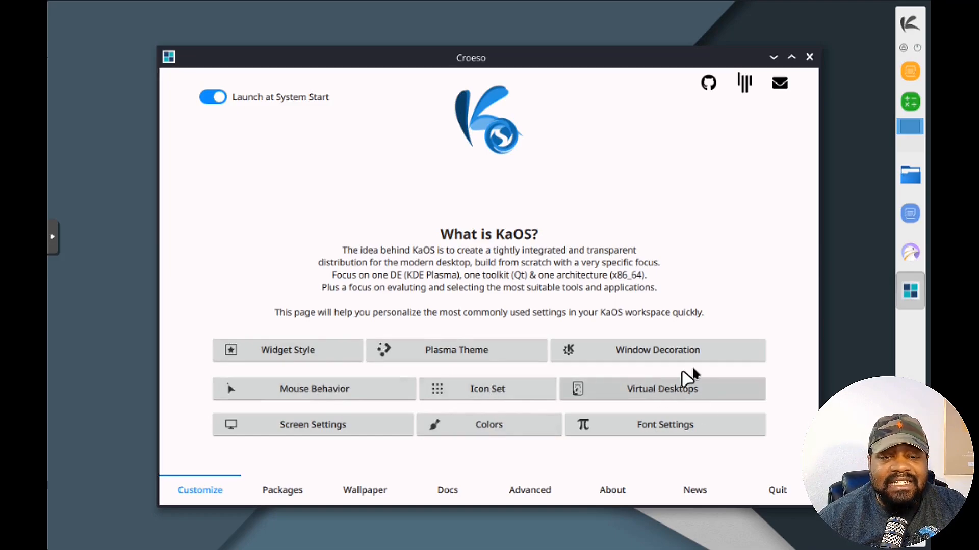
mouse_move(364, 450)
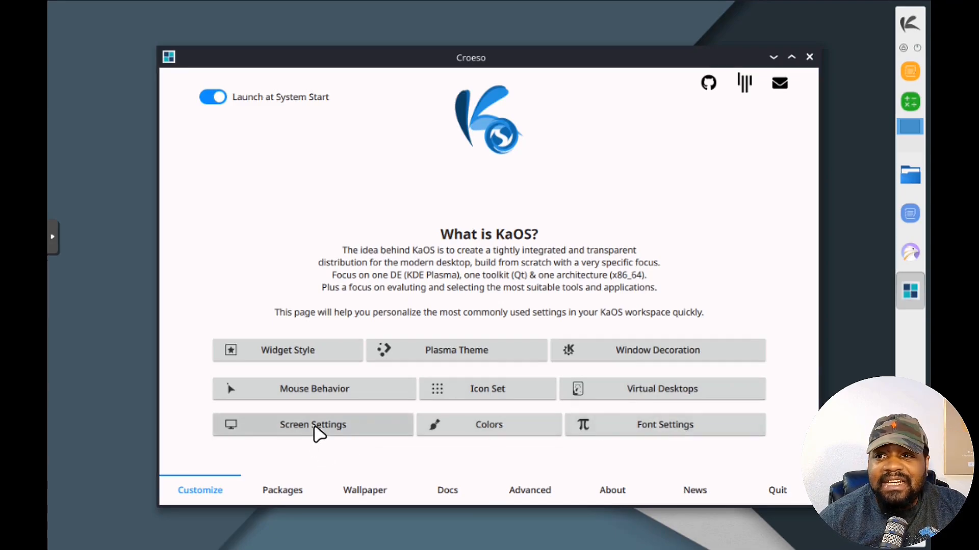
- Apply the 1920x1080 (16:9) resolution in Display Configuration
click(312, 425)
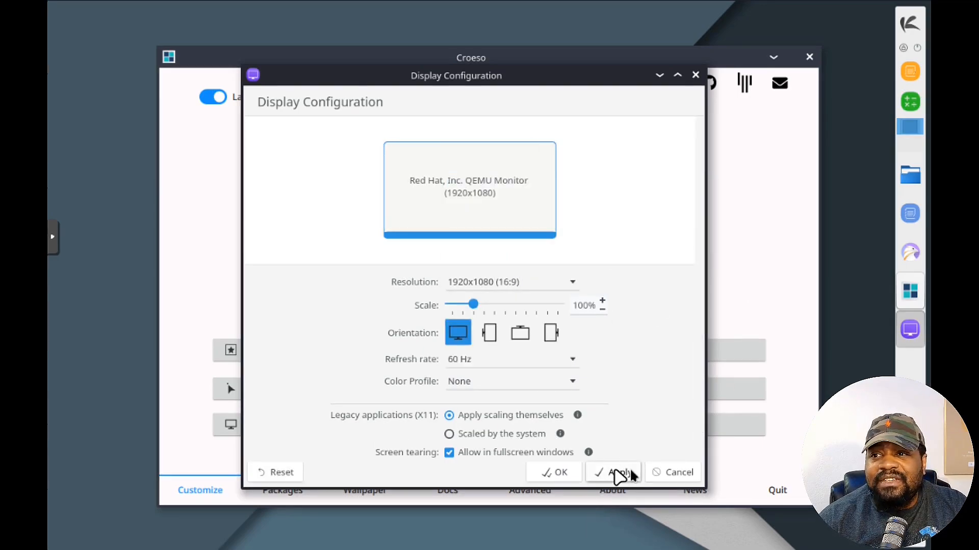
mouse_move(643, 484)
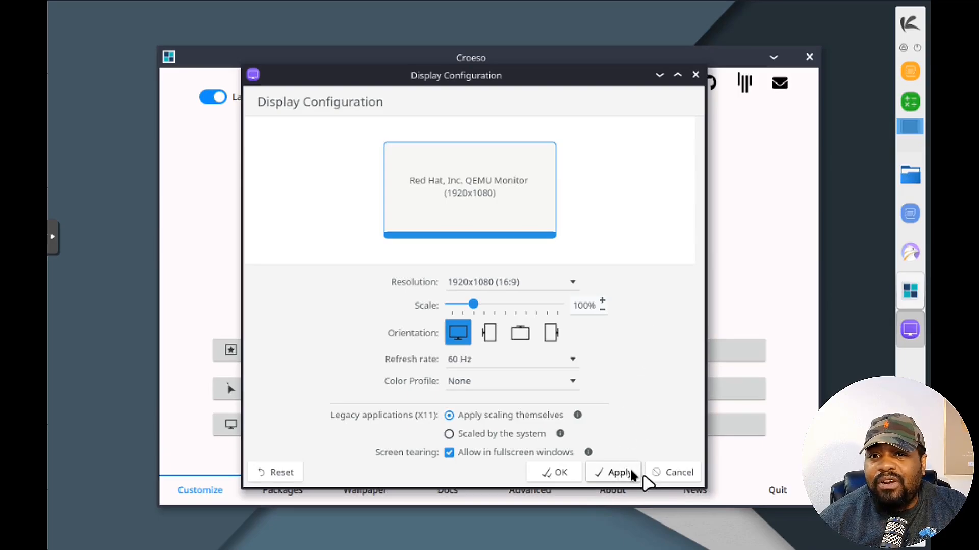
click(619, 472)
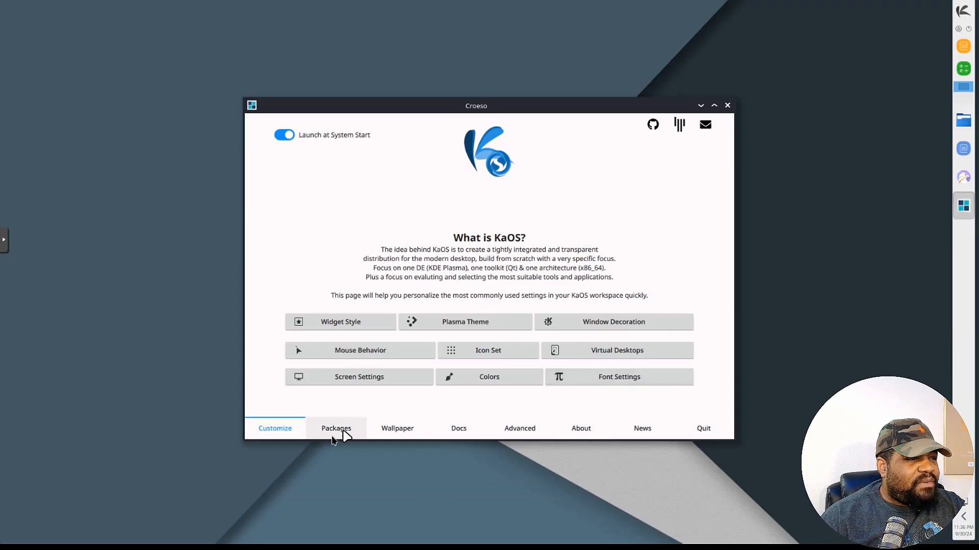
- Browse the web browser, music and image manipulation groups, marking GIMP for installation
click(336, 428)
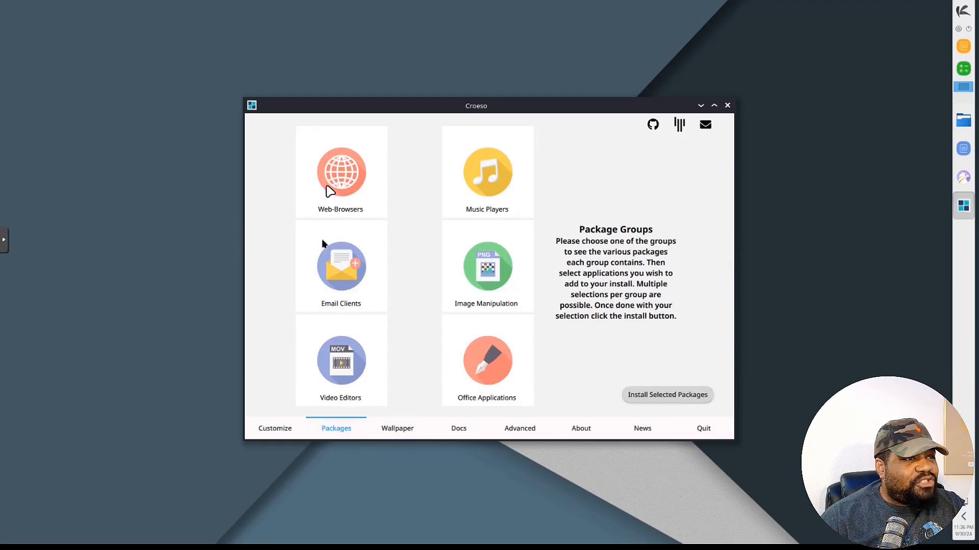
click(340, 172)
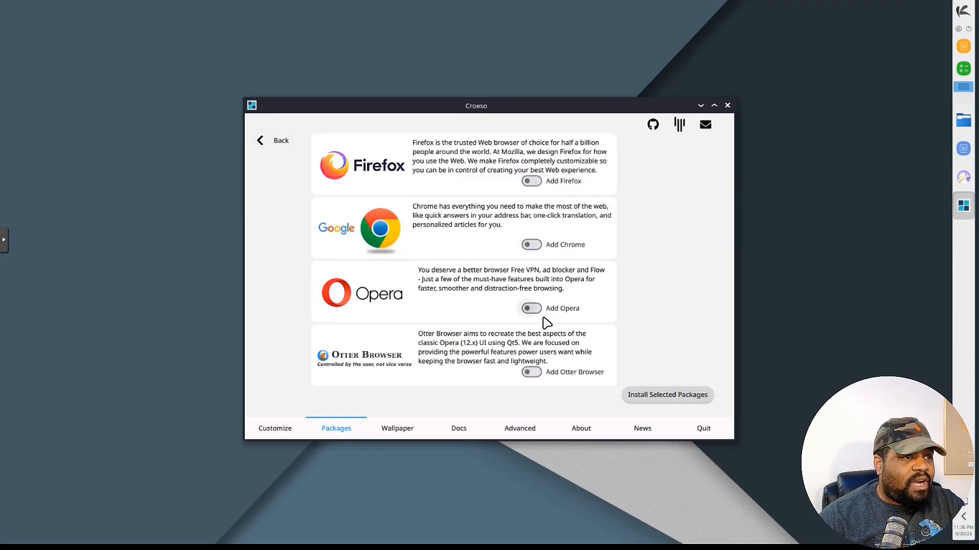
click(530, 180)
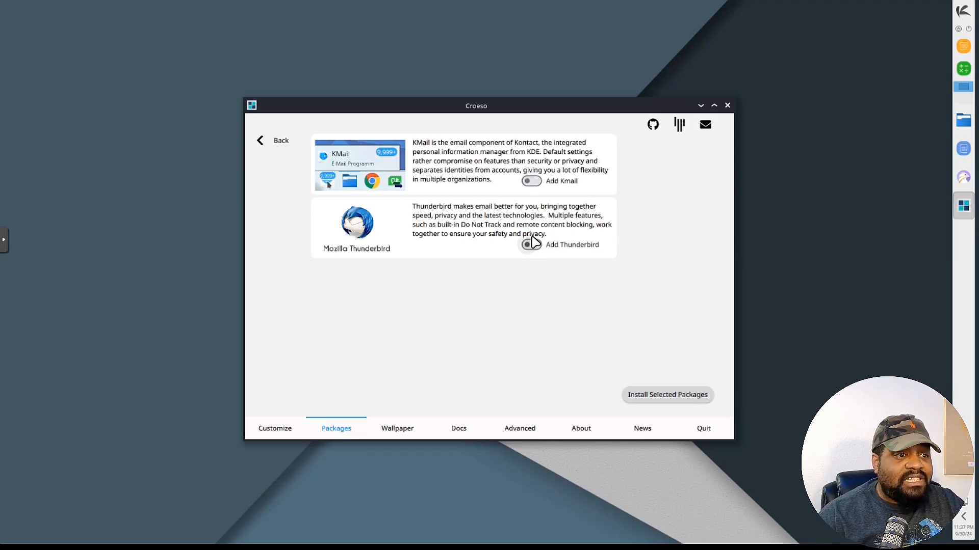
click(272, 140)
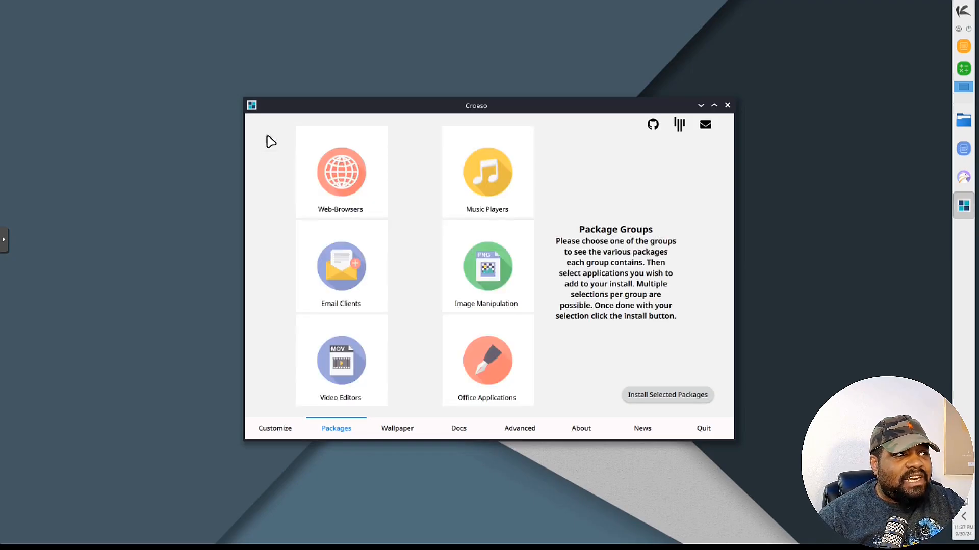
mouse_move(548, 253)
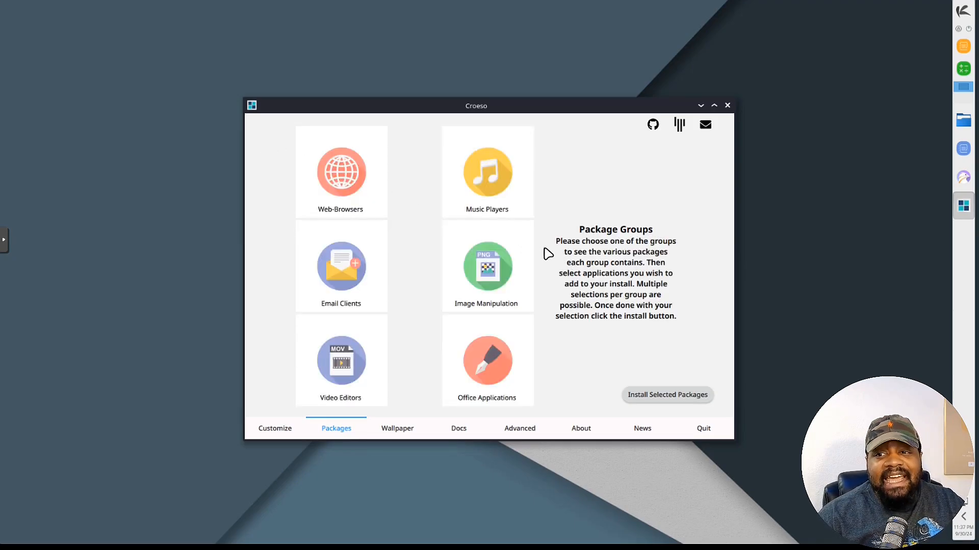
click(486, 172)
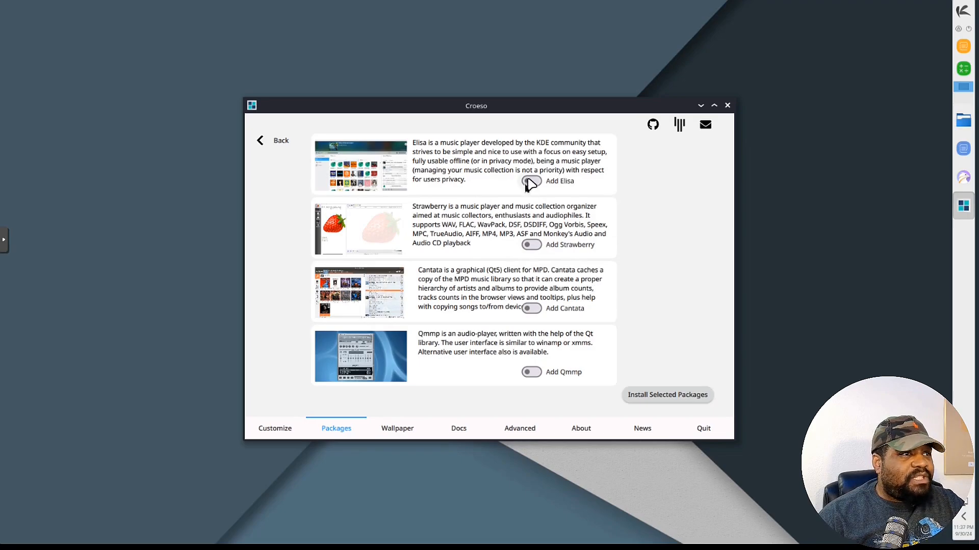
mouse_move(490, 230)
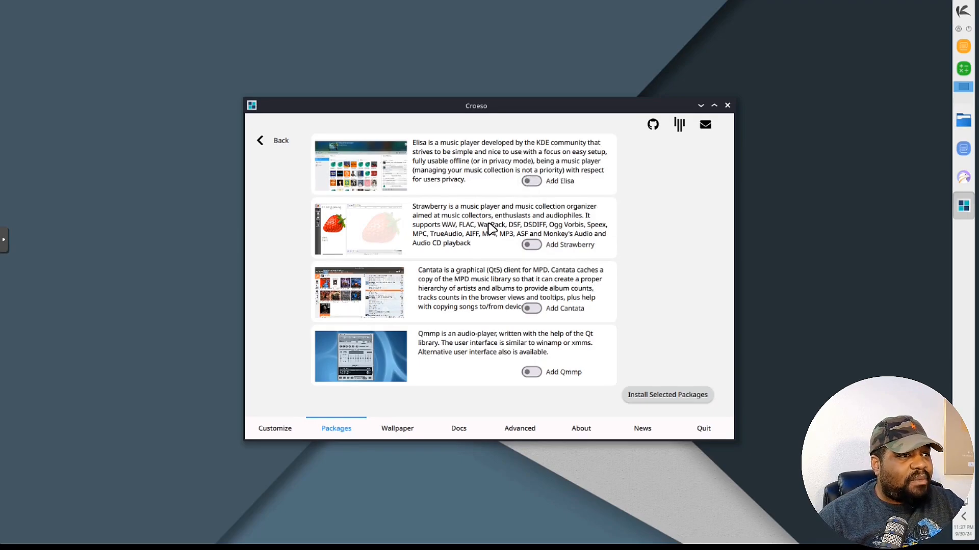
mouse_move(281, 140)
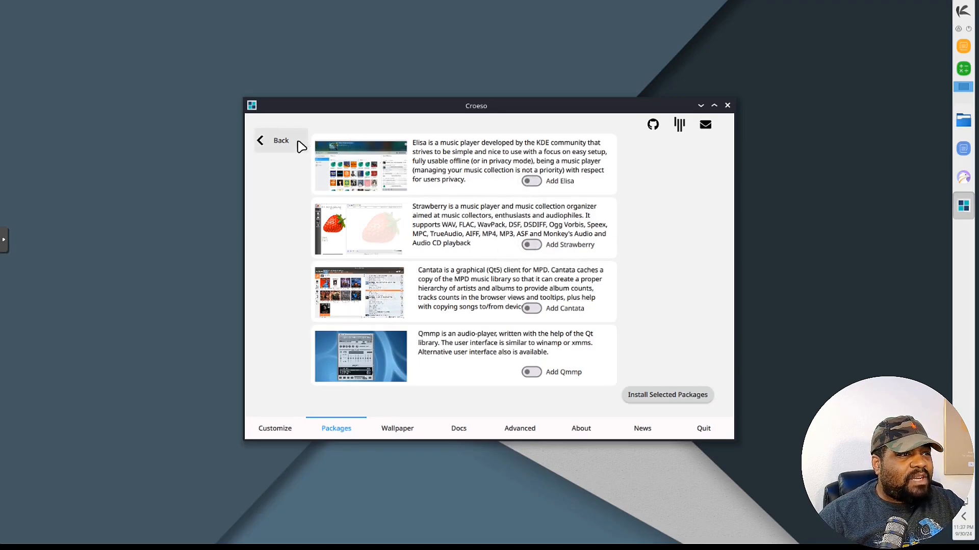
click(274, 141)
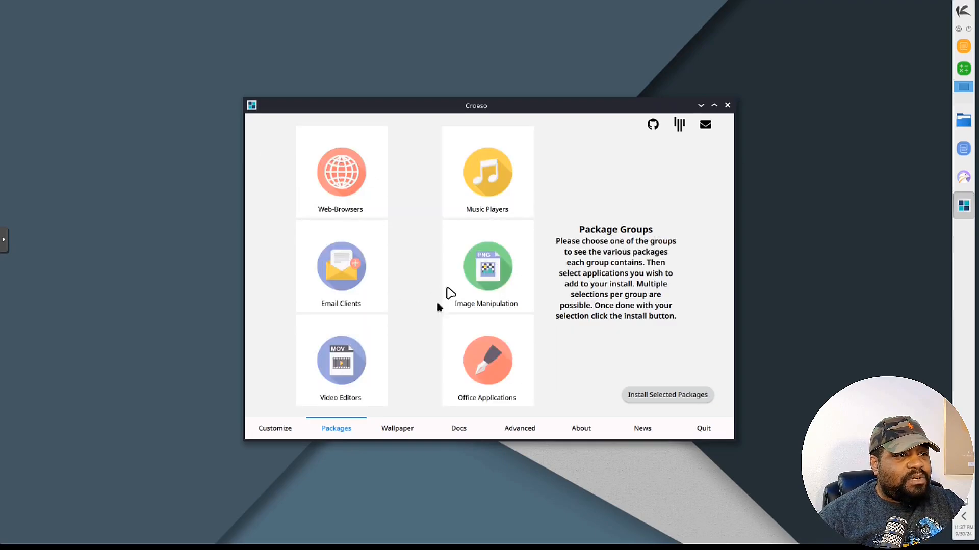
click(487, 267)
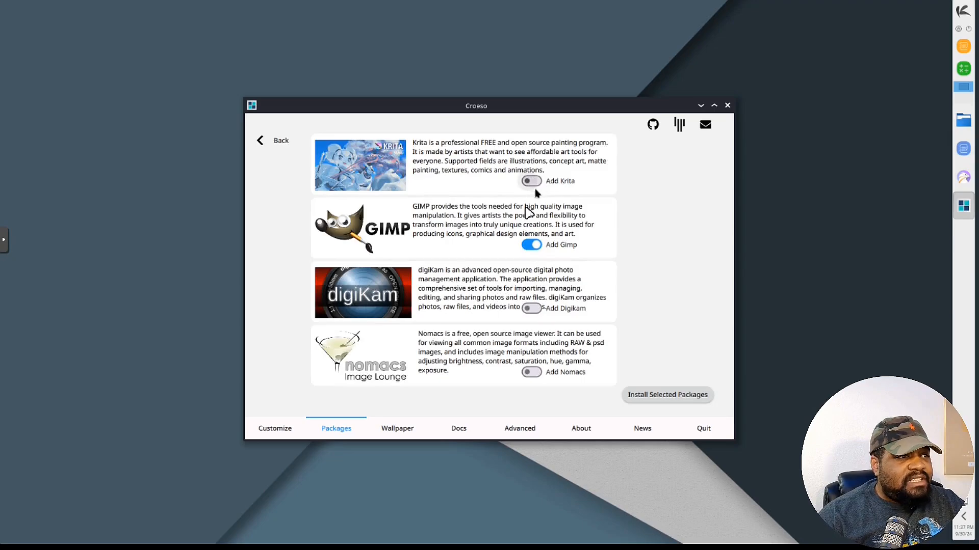
click(272, 139)
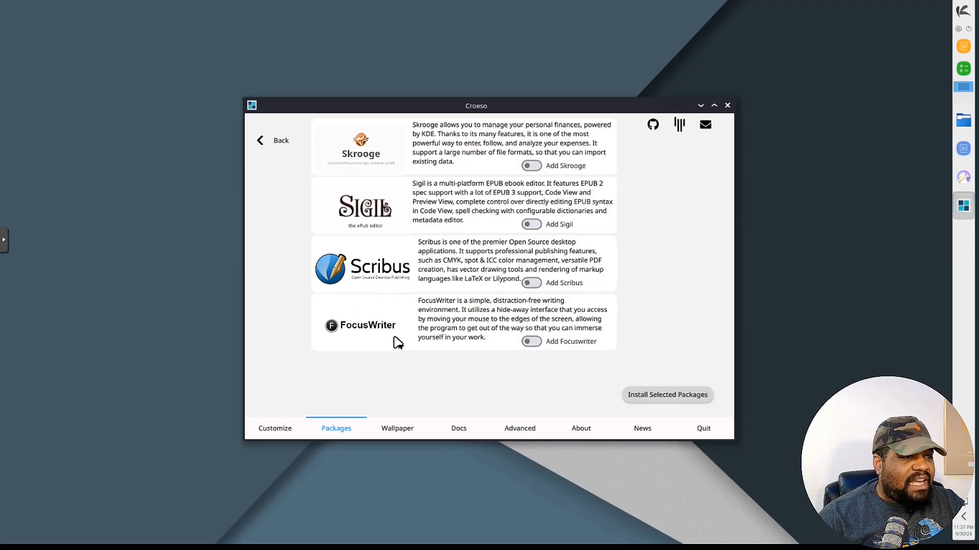
mouse_move(306, 161)
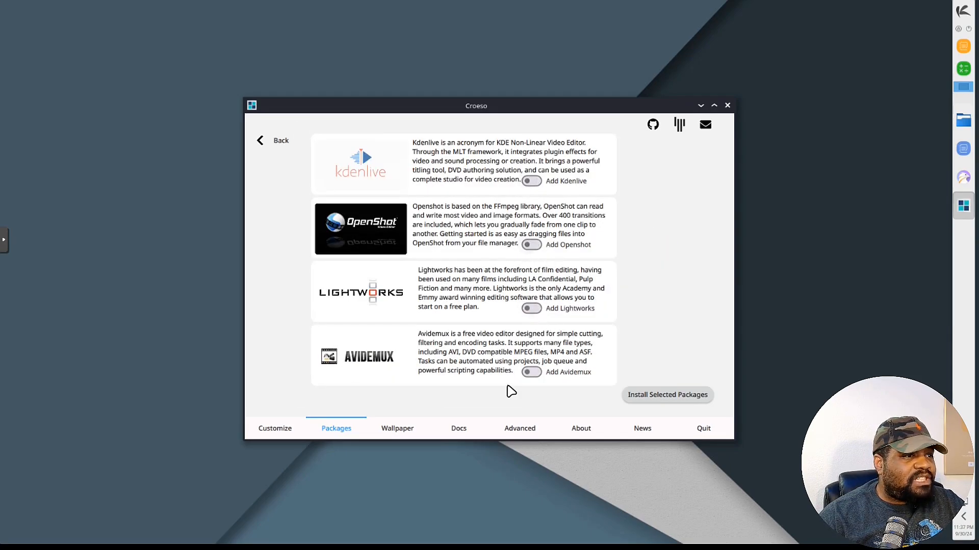
click(274, 140)
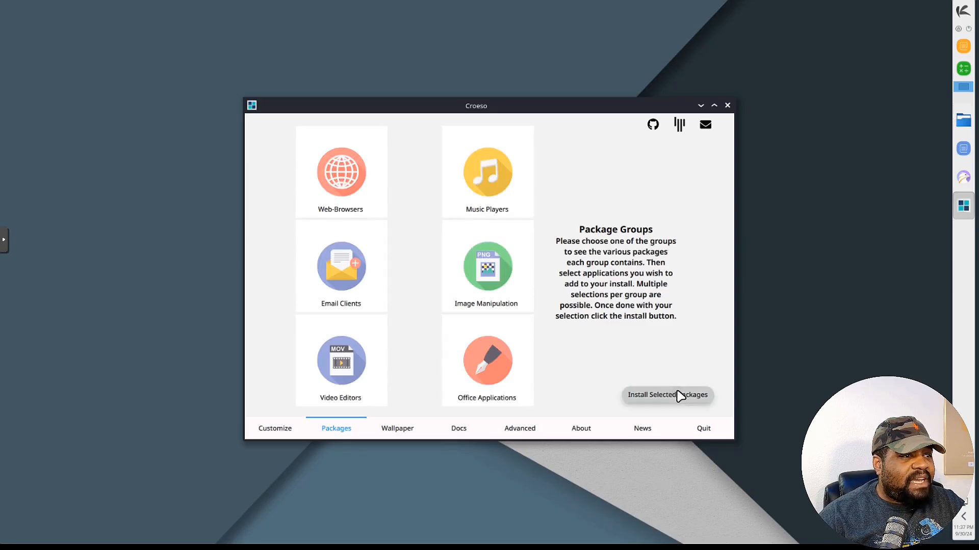
- Install the selected packages, answering y to pacman's 'Proceed with installation?'
click(667, 395)
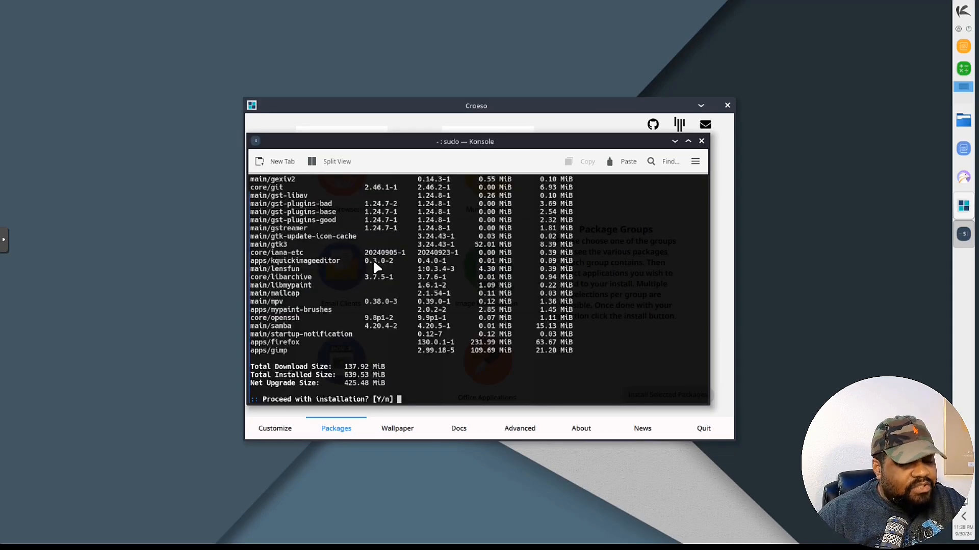
text(y)
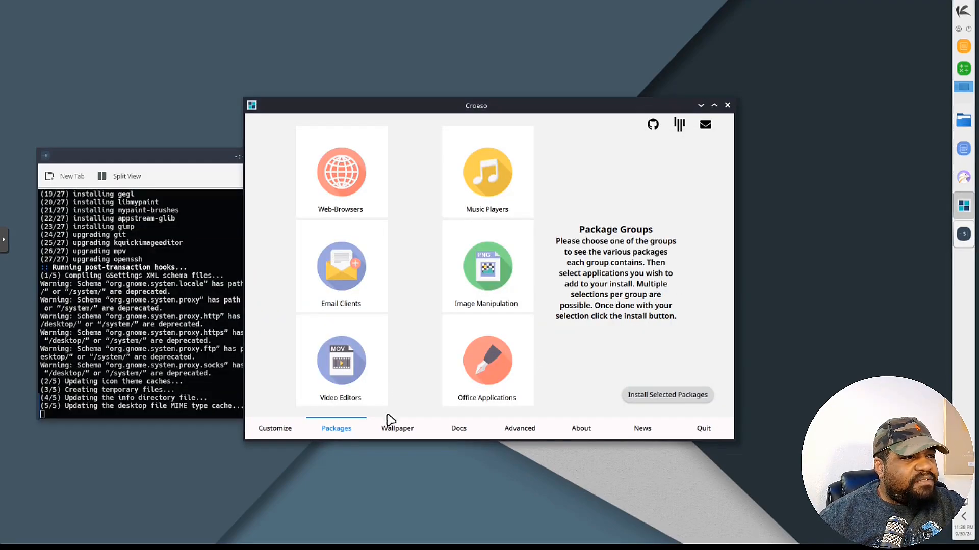
- Visit the Wallpaper, Docs, Advanced, About and News tabs, ending back on Wallpaper
click(397, 429)
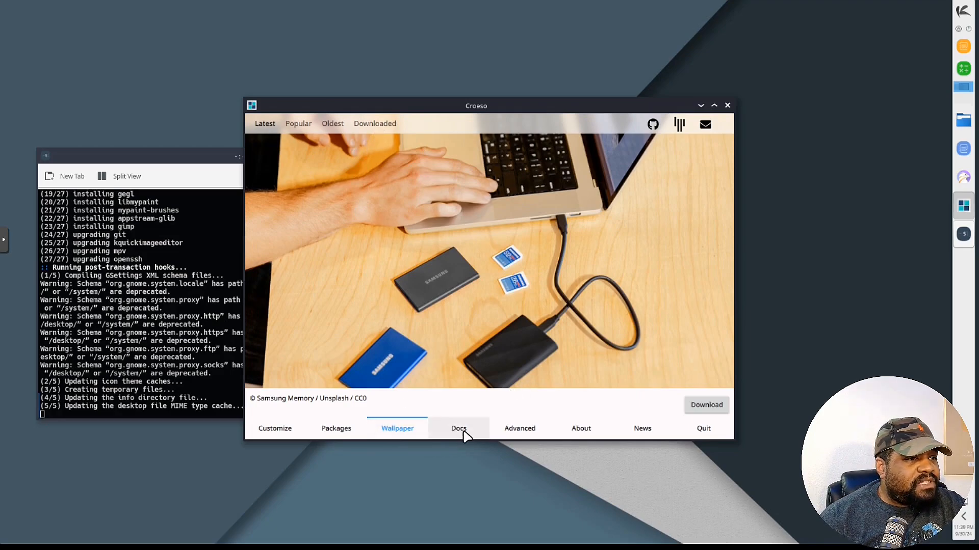
click(458, 428)
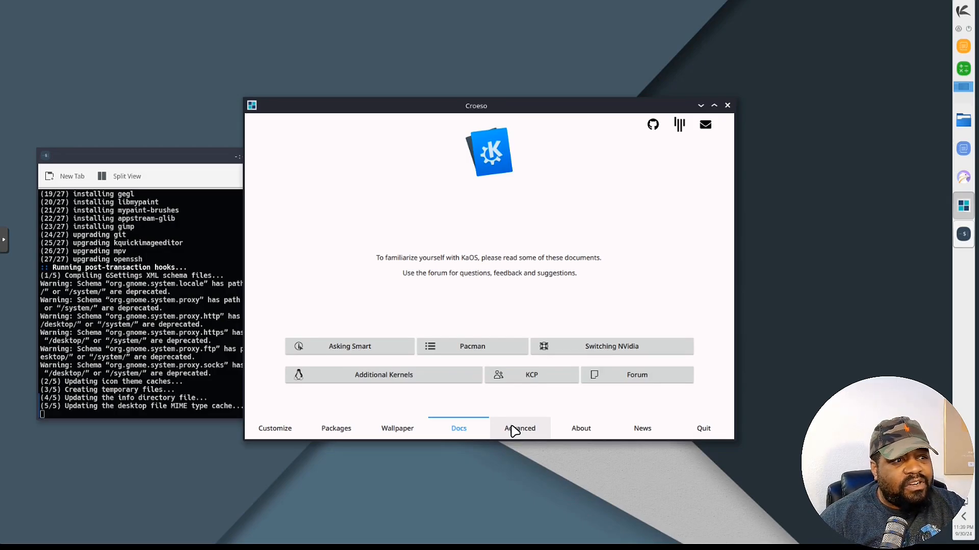
click(519, 429)
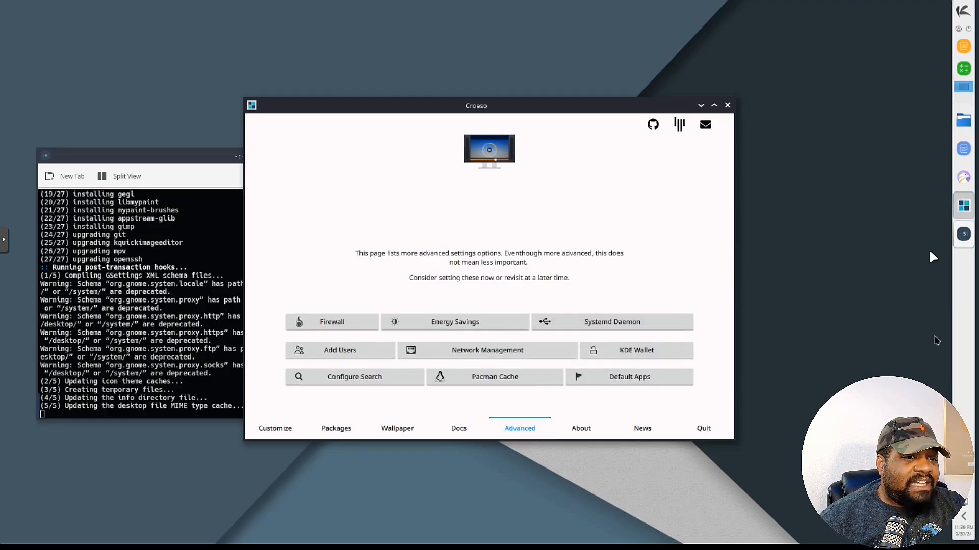
click(963, 11)
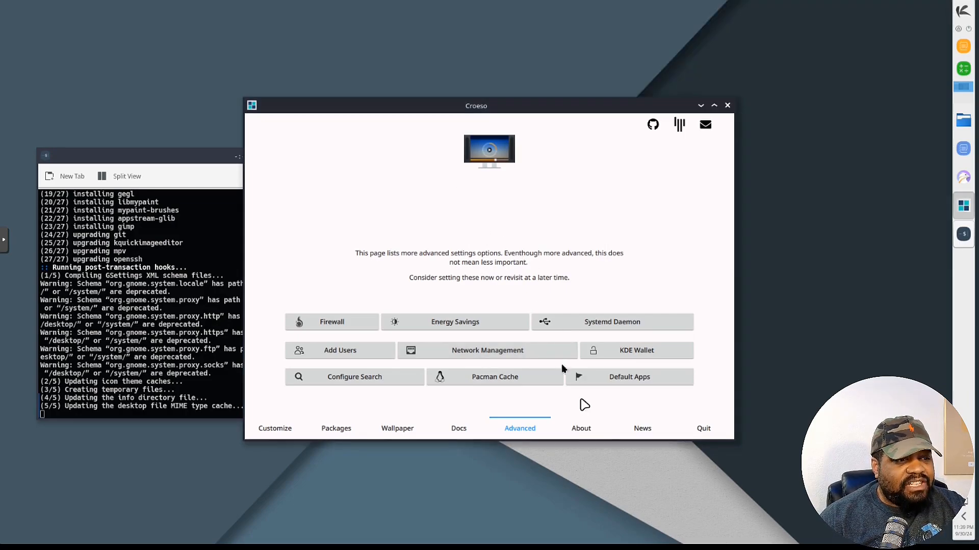
click(580, 428)
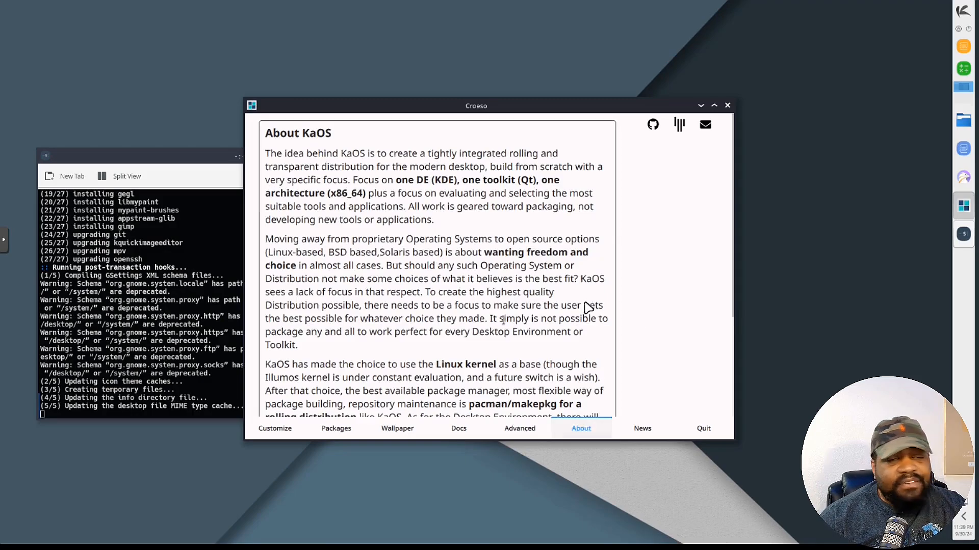
click(641, 428)
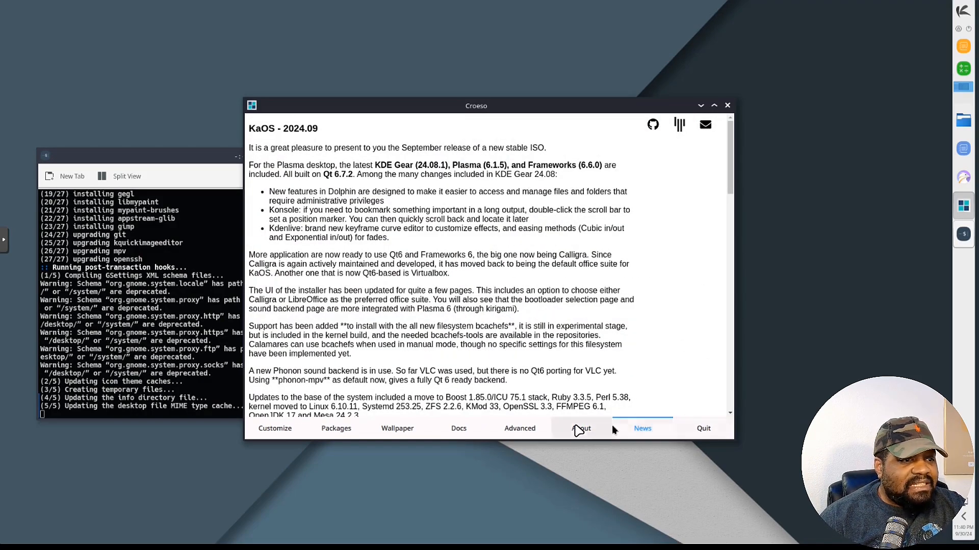
click(397, 428)
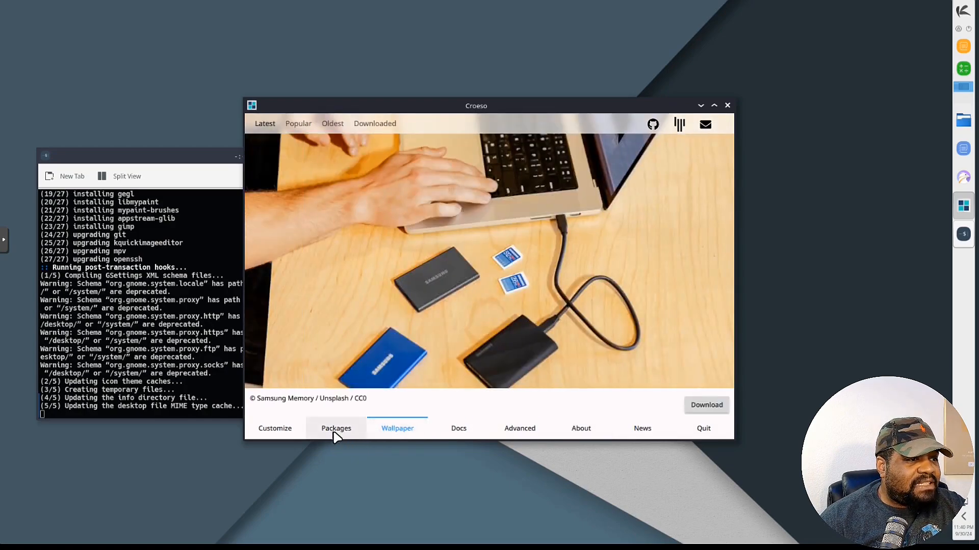
- Switch to Croeso's Customize tab showing 'What is KaOS?'
click(275, 428)
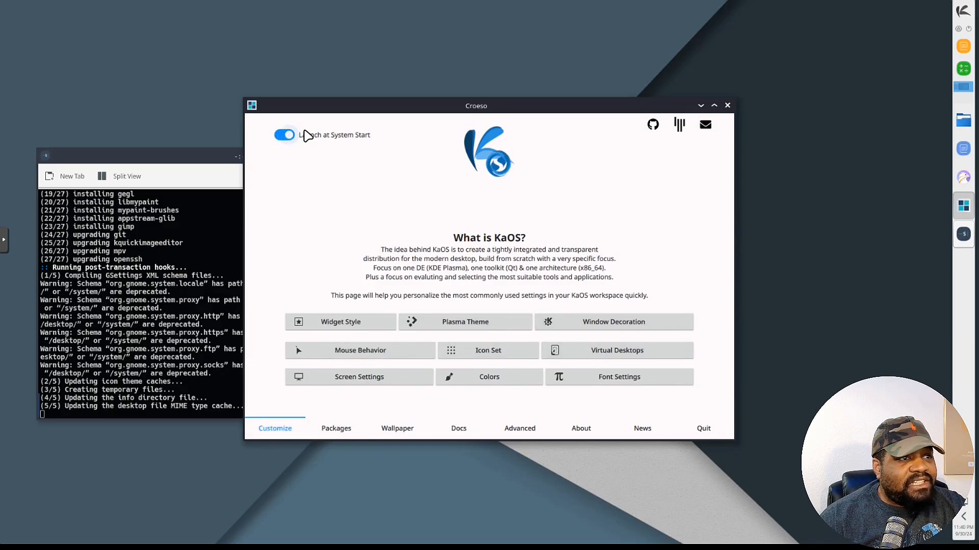
mouse_move(431, 263)
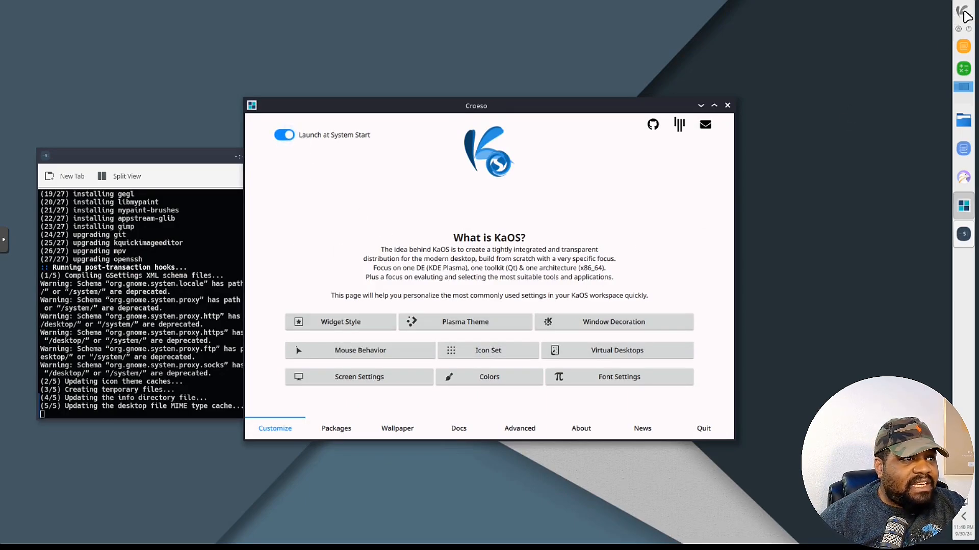
click(966, 11)
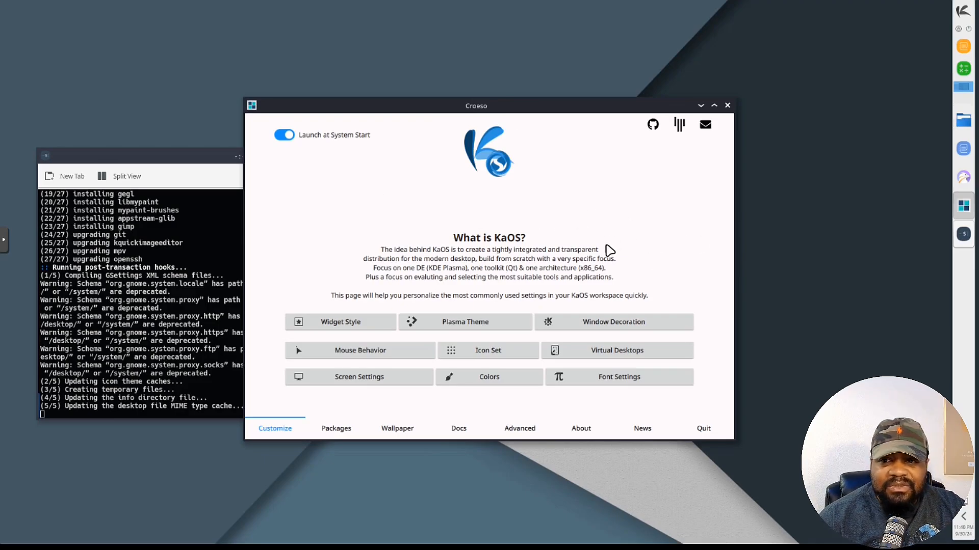
mouse_move(861, 194)
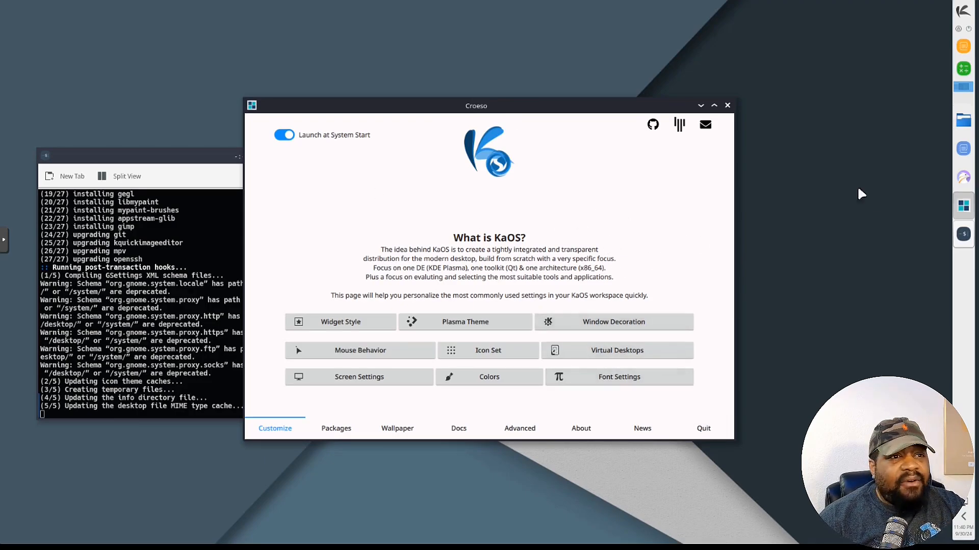
- Show the launcher's Settings category listing Kvantum Manager and System Settings
click(966, 11)
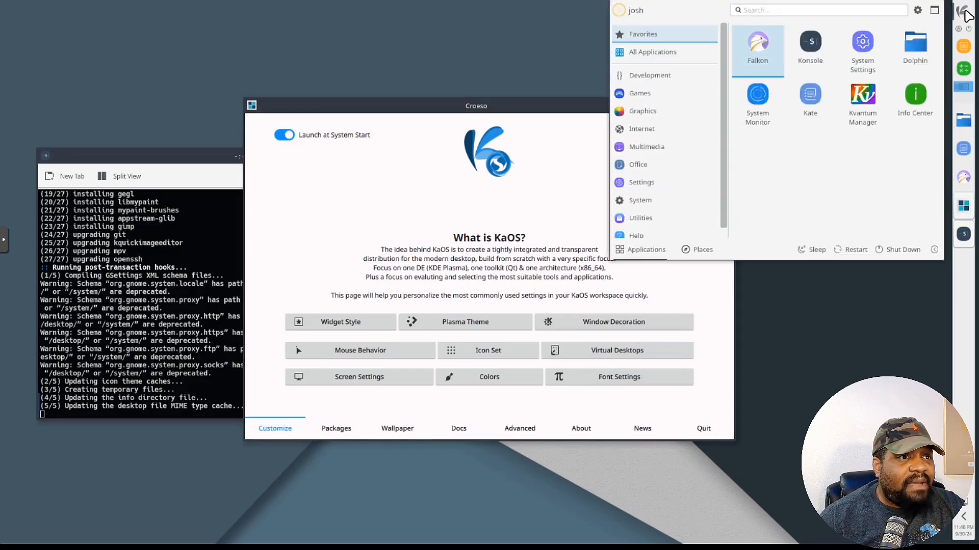
click(641, 129)
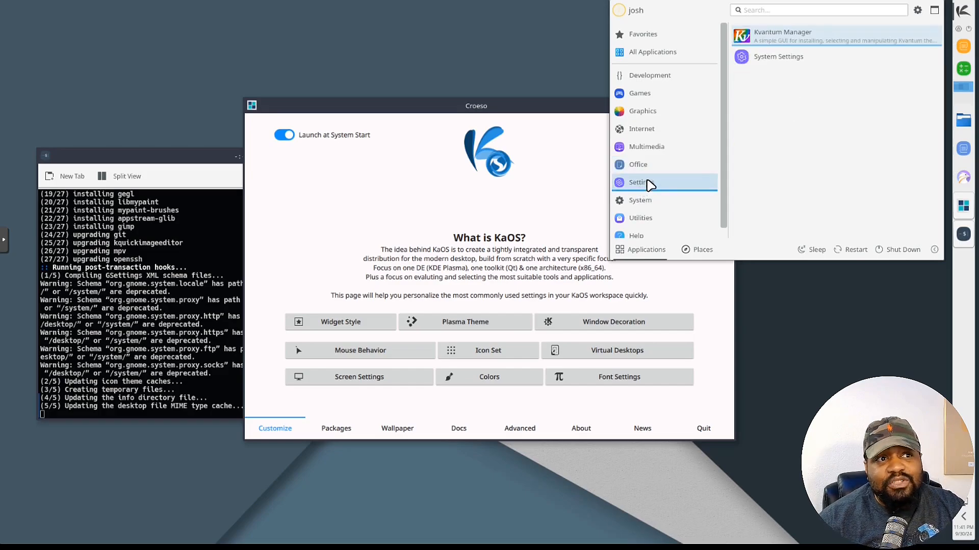
mouse_move(643, 186)
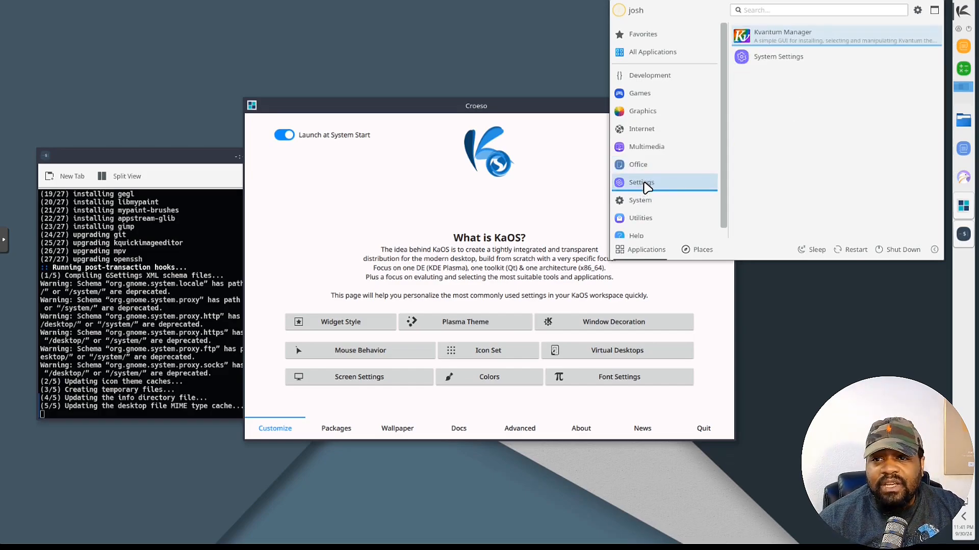